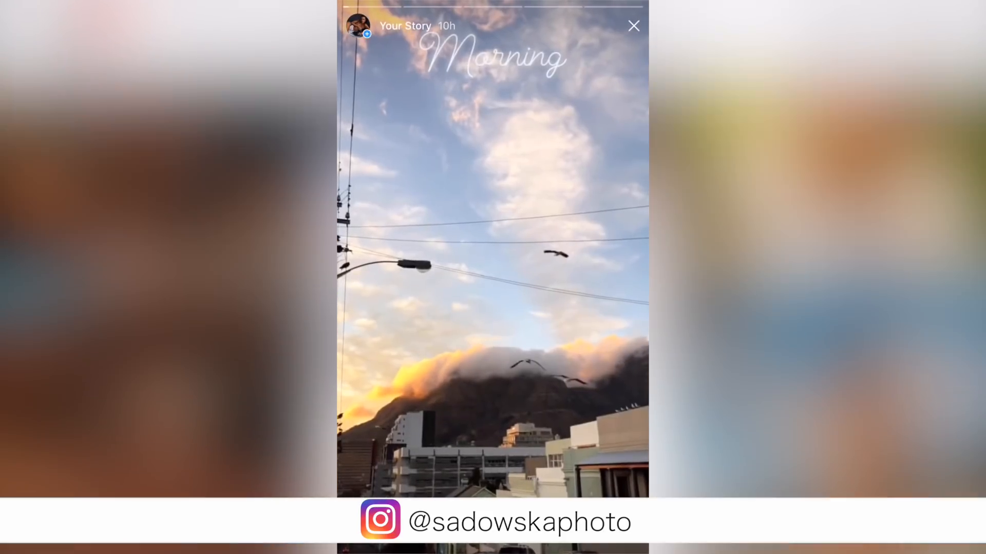
Close the Instagram Morning story so the beach portrait comes up in Lightroom's Develop module.
click(566, 252)
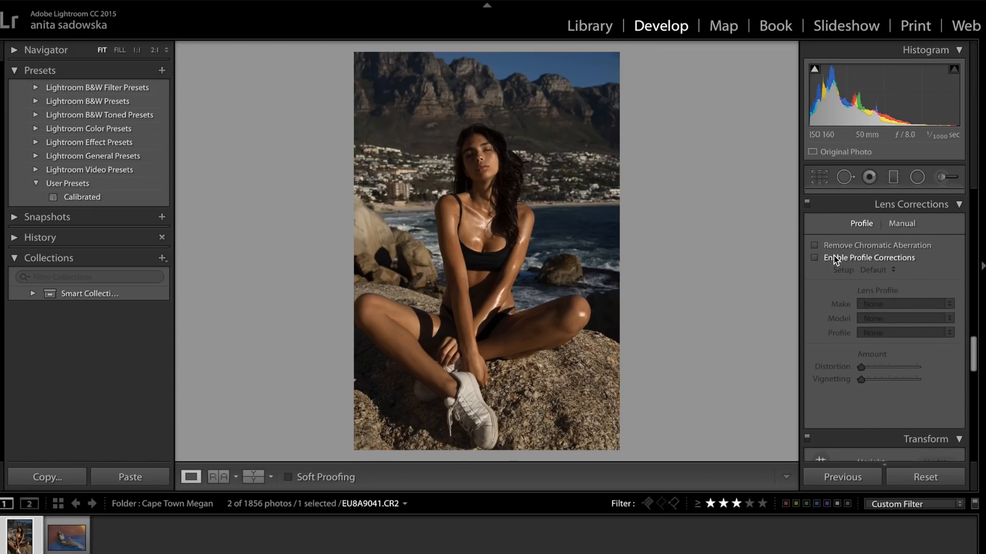
Enable lens profile corrections and set the Camera Calibration profile to Camera Standard.
click(814, 258)
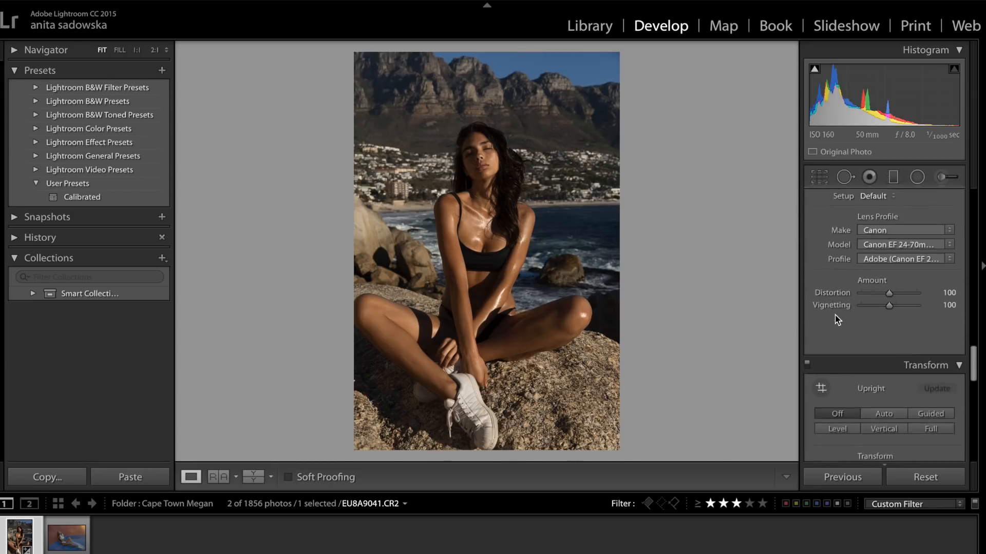
scroll(down, 3)
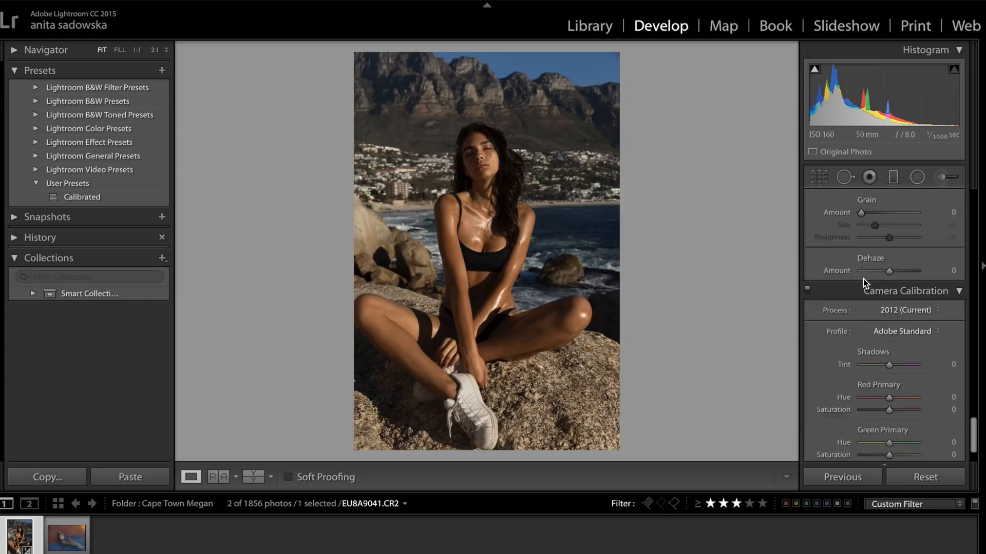
click(901, 331)
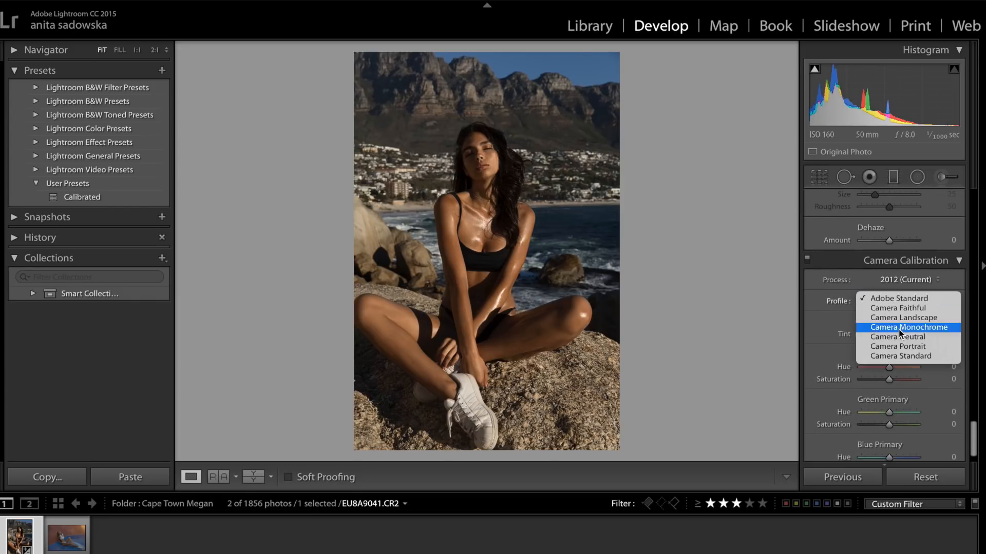
click(900, 356)
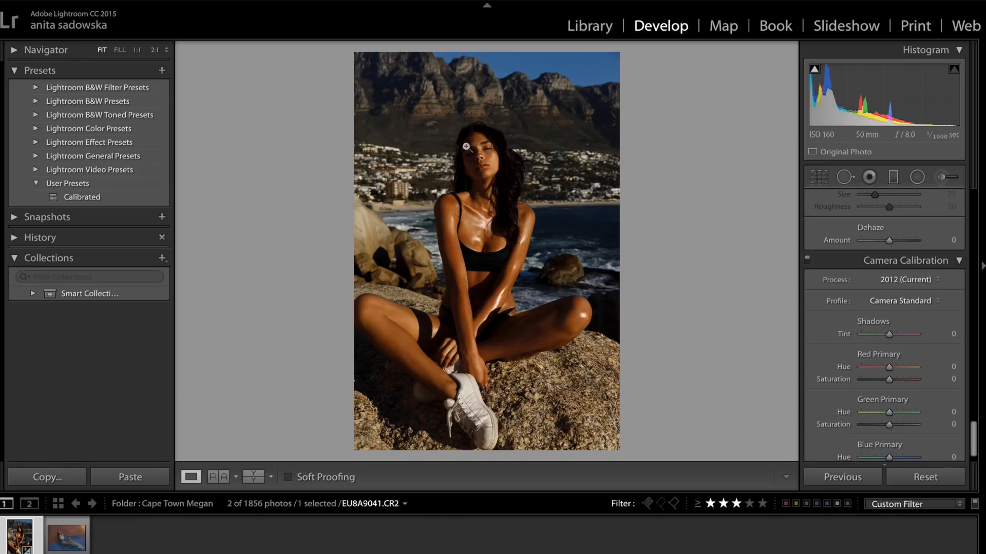
mouse_move(519, 290)
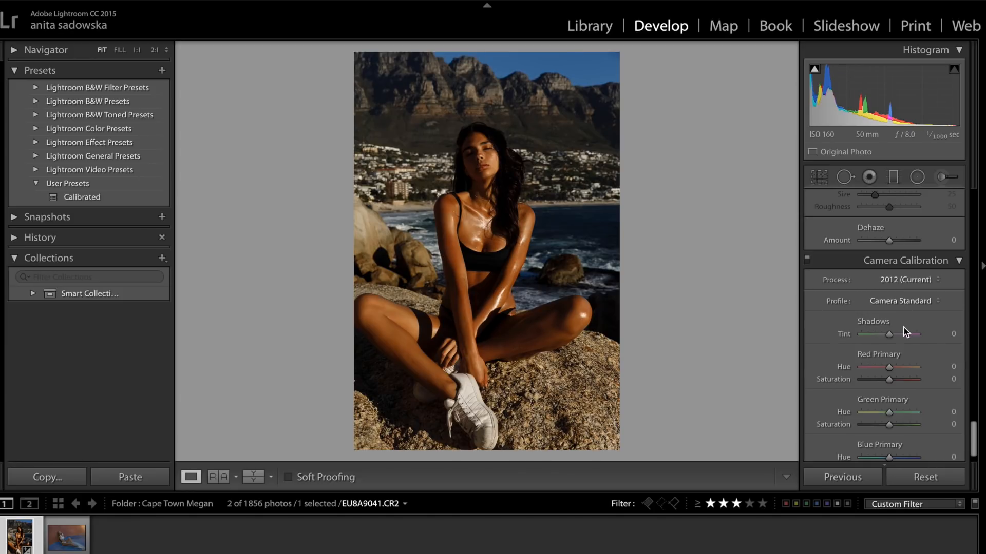
mouse_move(934, 334)
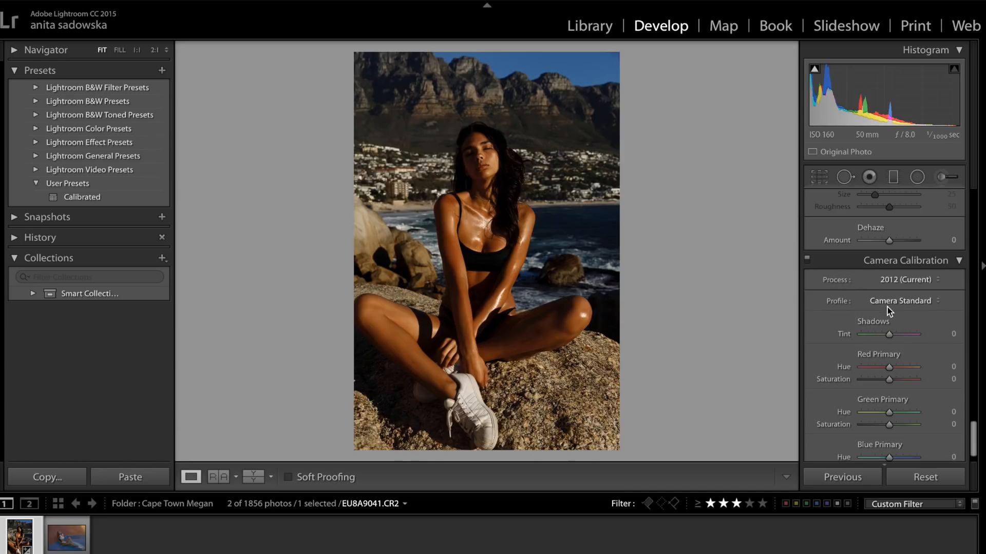
click(900, 300)
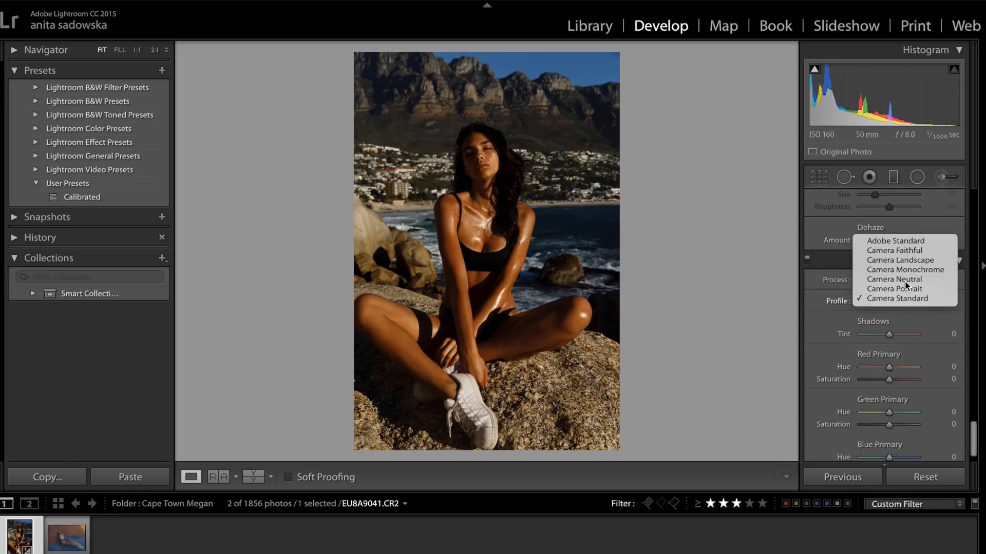
click(894, 279)
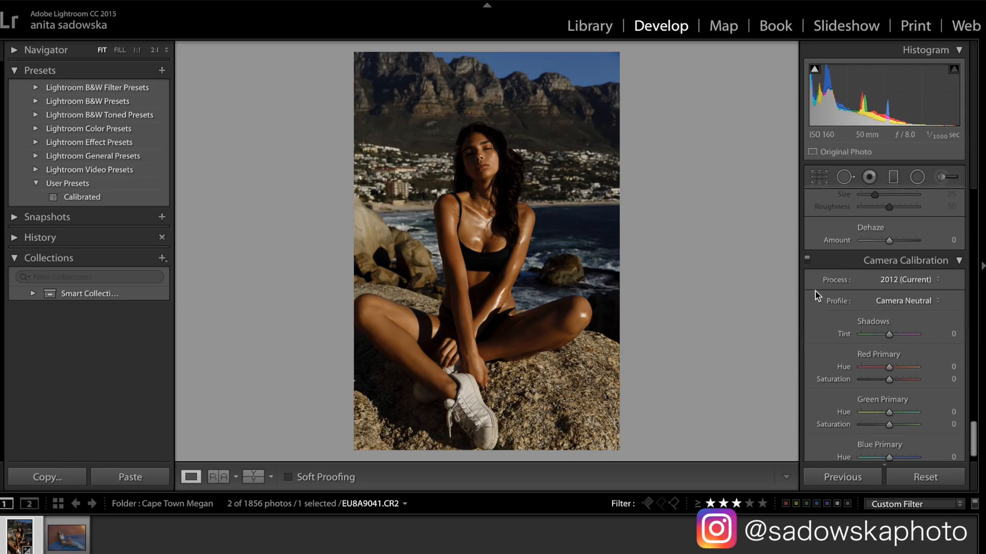
click(904, 300)
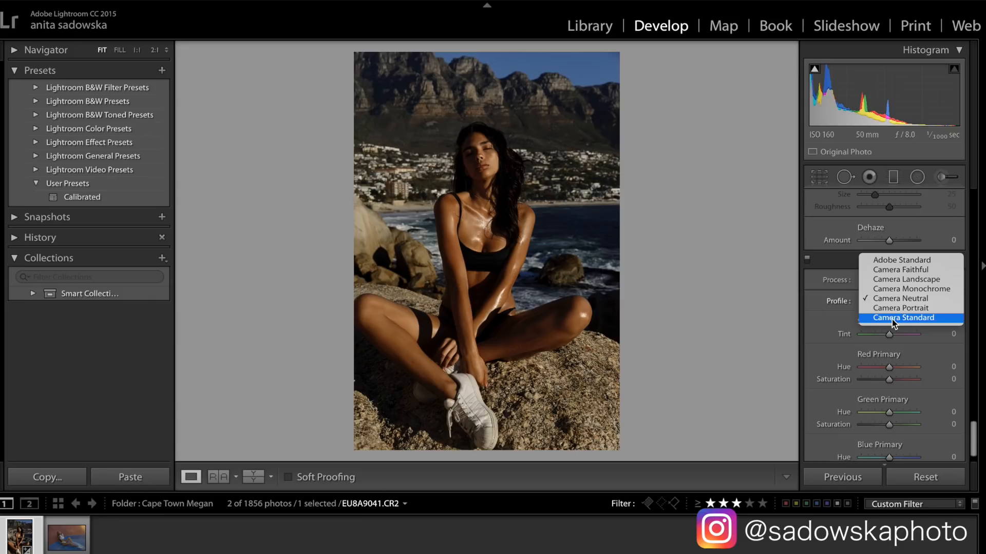
click(903, 317)
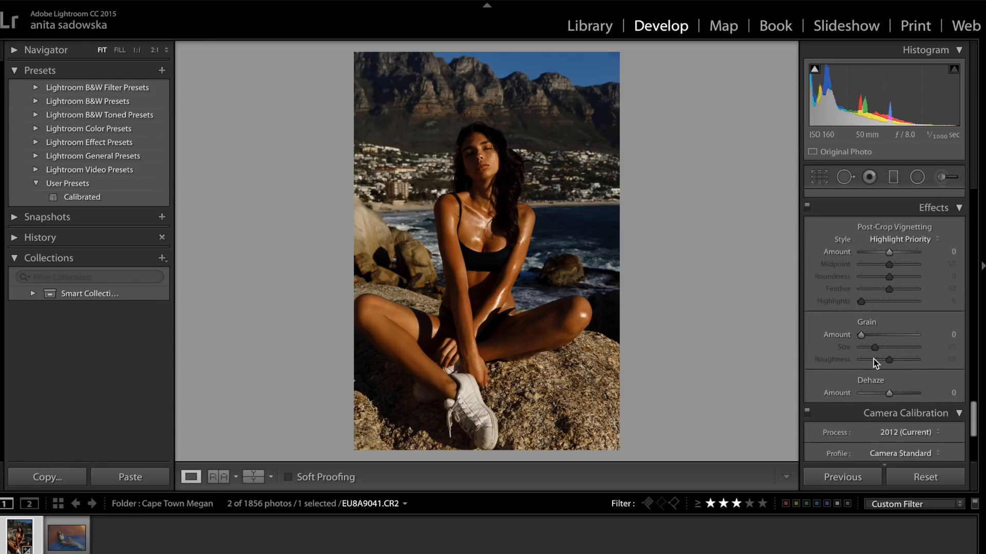
Shift the HSL Blue hue to -40 so the sea water turns turquoise.
scroll(down, 3)
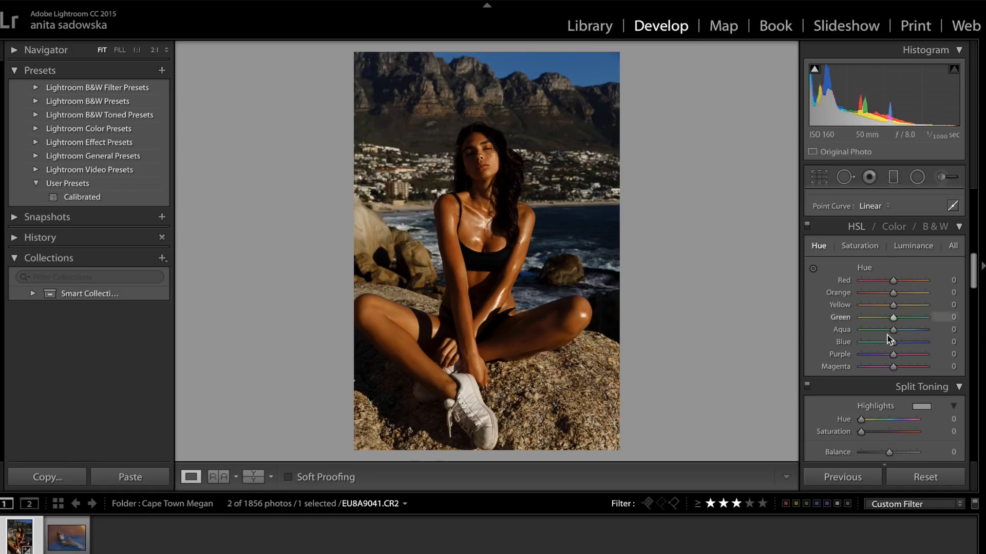
drag(894, 341, 889, 341)
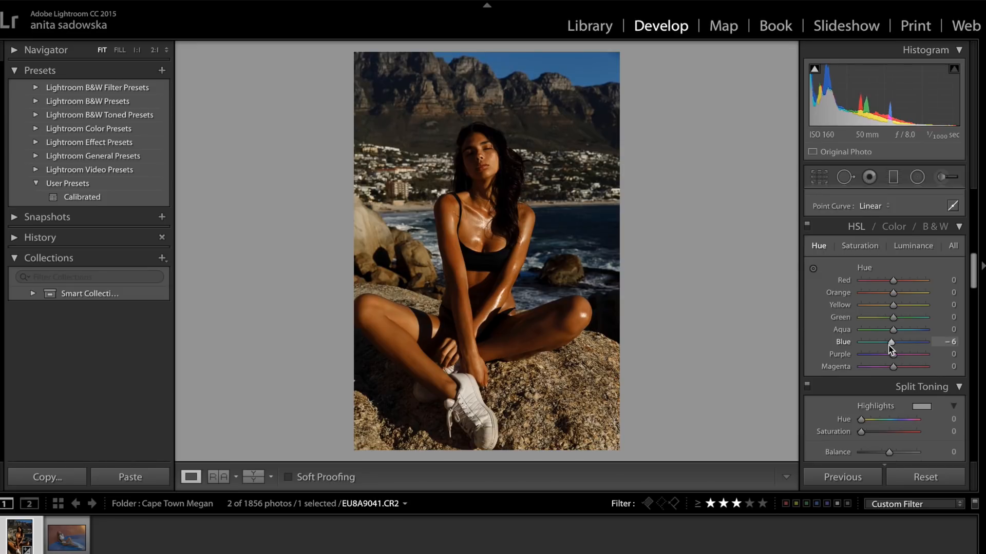
drag(891, 341, 882, 341)
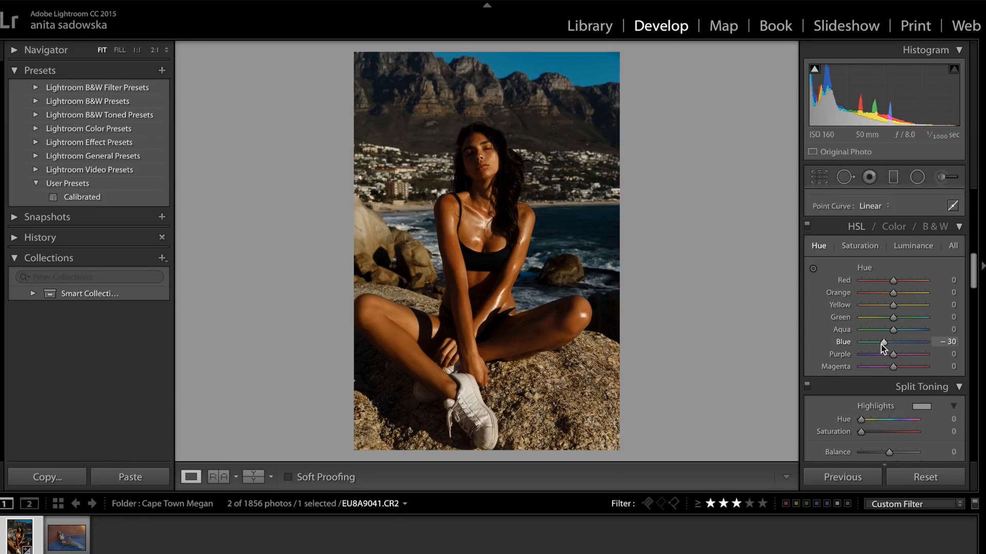
drag(883, 343, 880, 343)
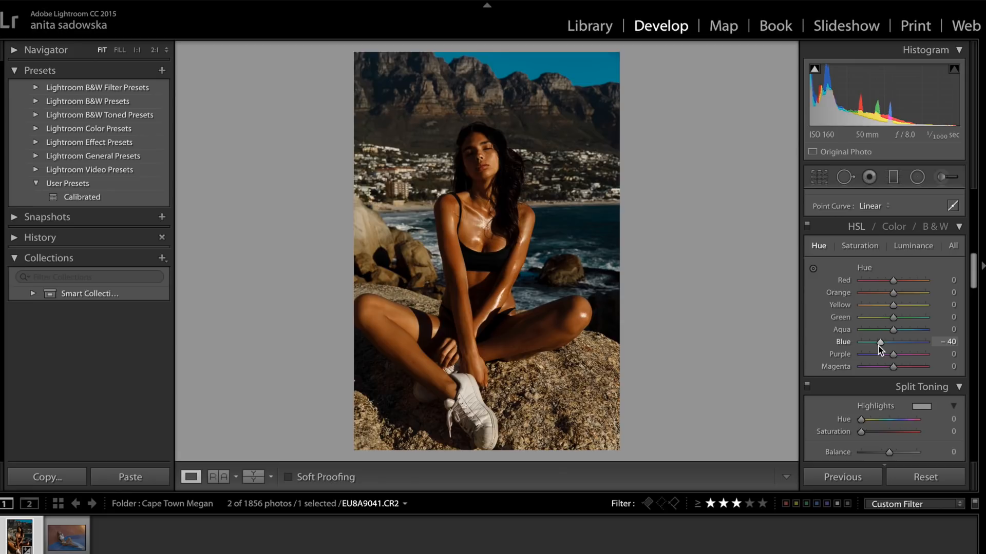
mouse_move(927, 350)
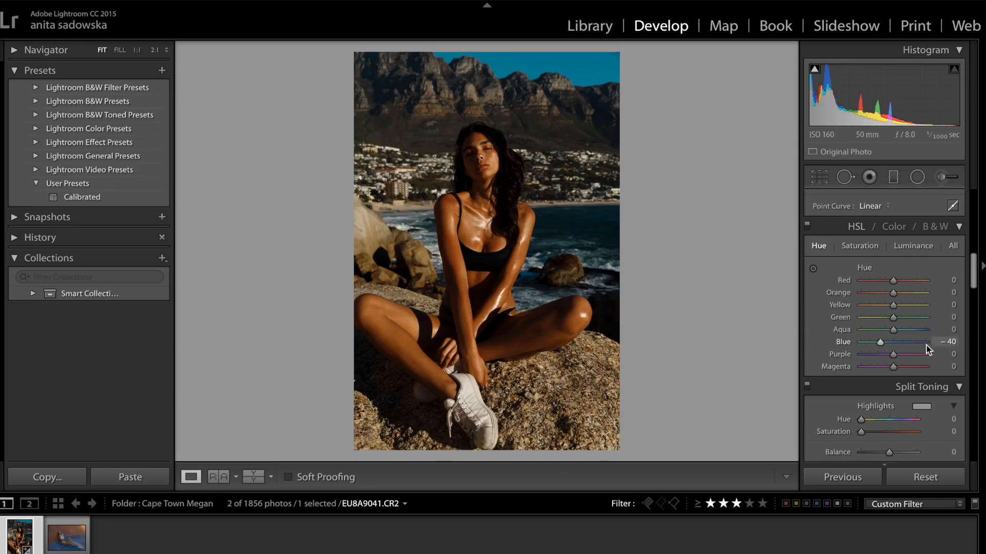
mouse_move(903, 312)
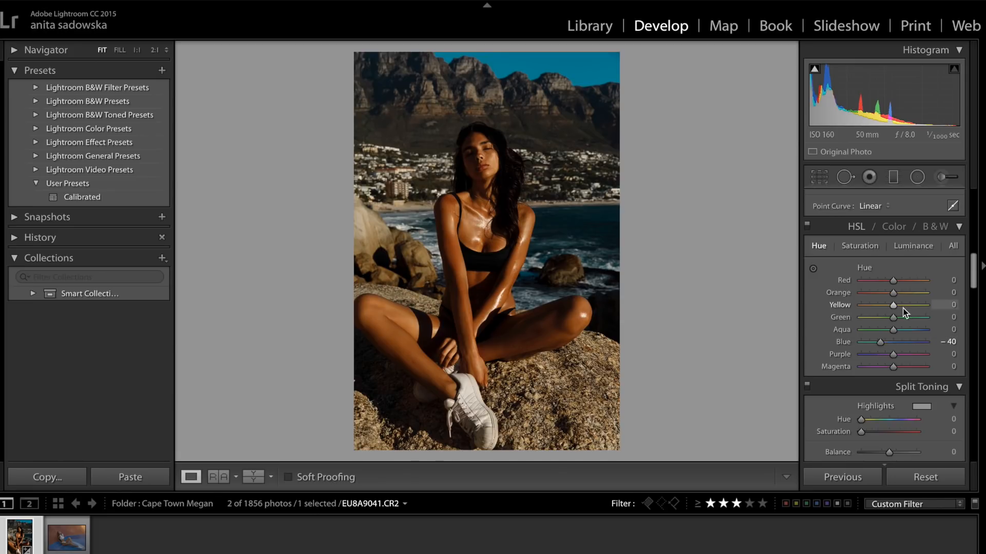
mouse_move(896, 295)
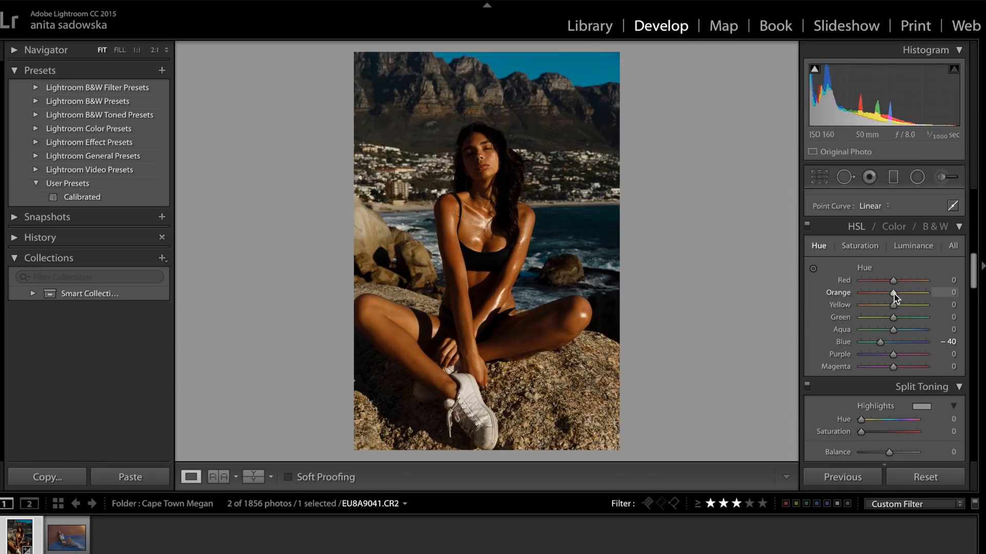
Shift the Orange hue to -14, pulling skin tones slightly toward red.
drag(912, 292, 886, 292)
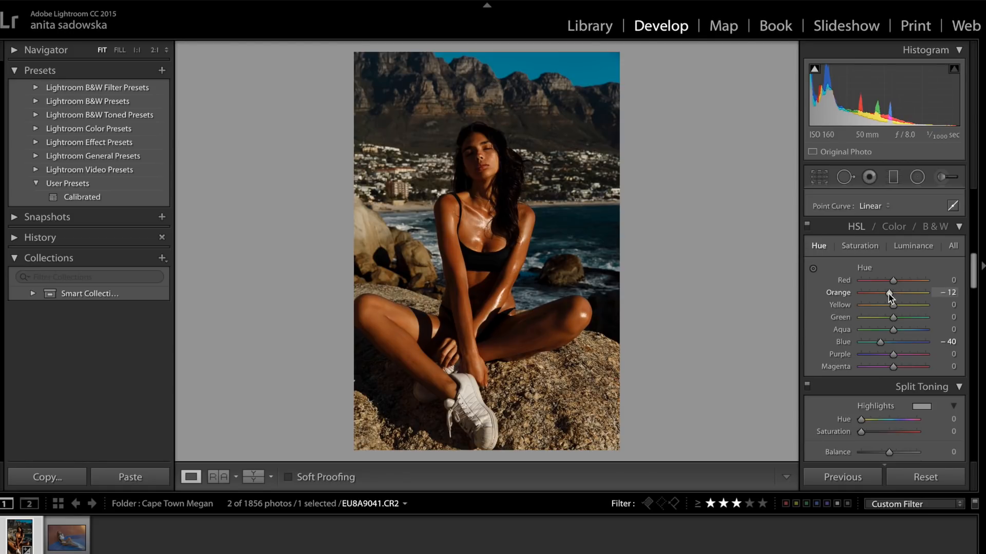
drag(892, 292, 888, 292)
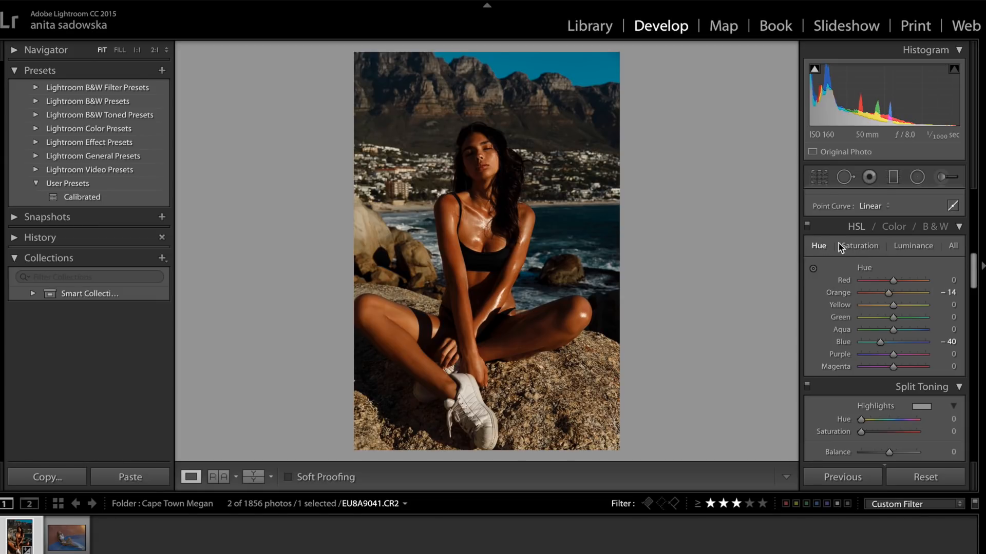
Lower HSL saturation of Orange to -17 and Red to -13 to tone down skin tones.
click(858, 245)
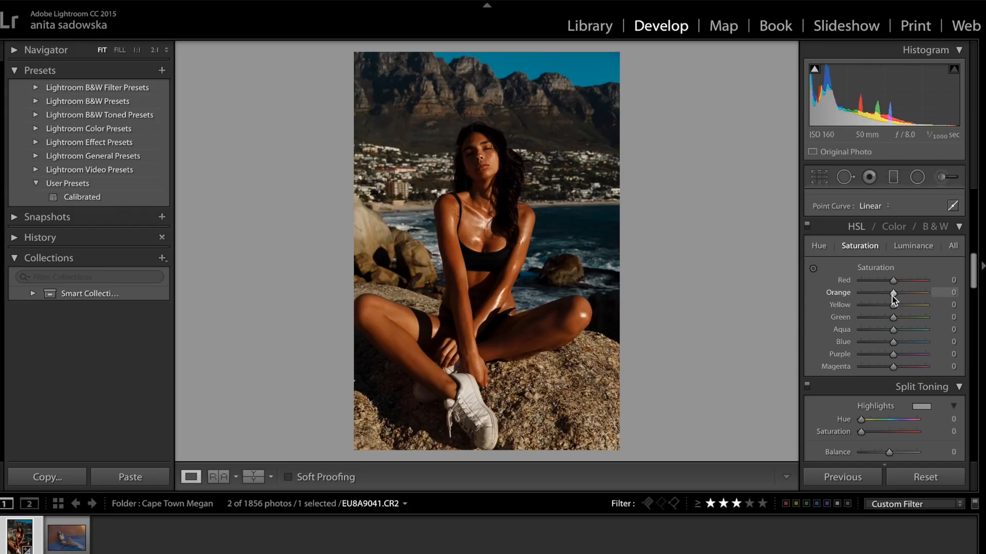
drag(891, 293, 883, 292)
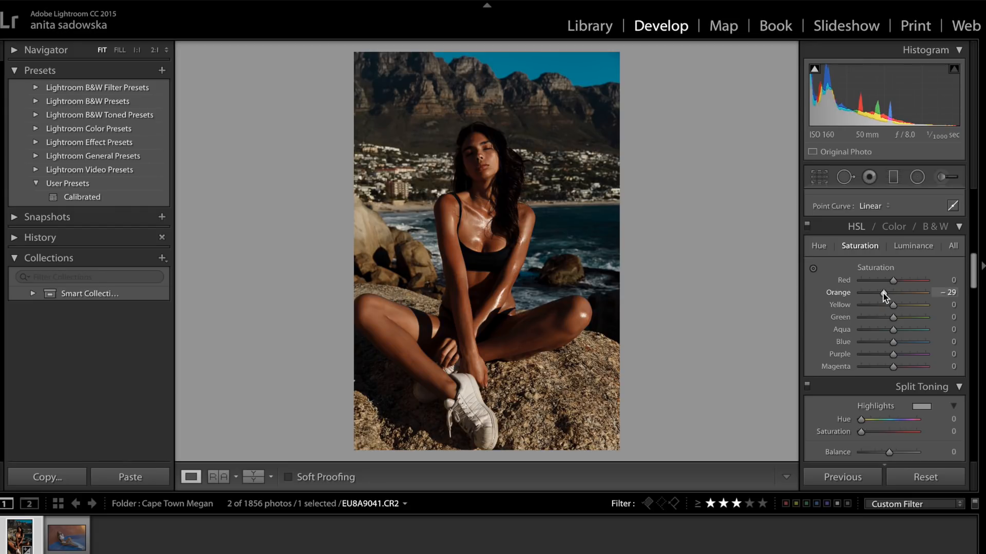
drag(882, 293, 889, 292)
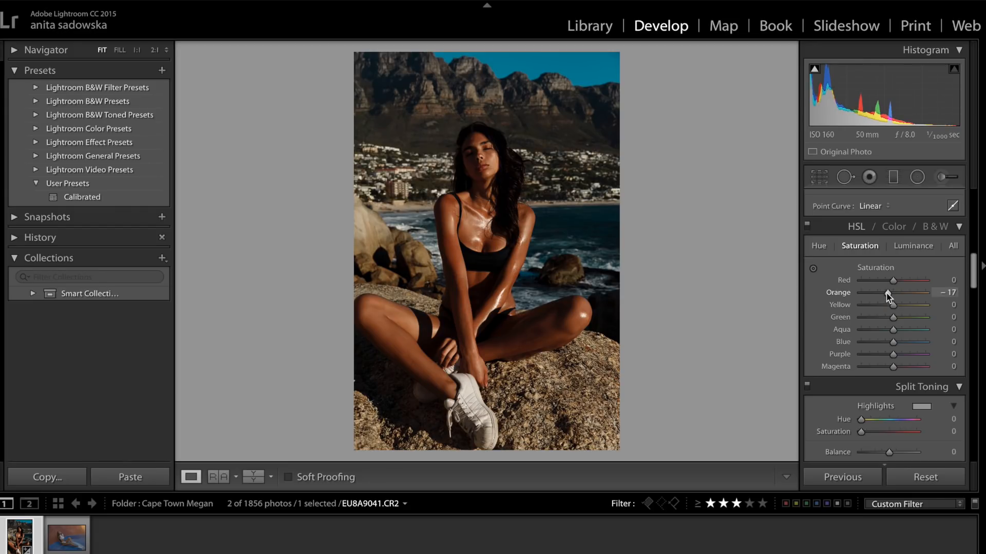
drag(893, 281, 885, 280)
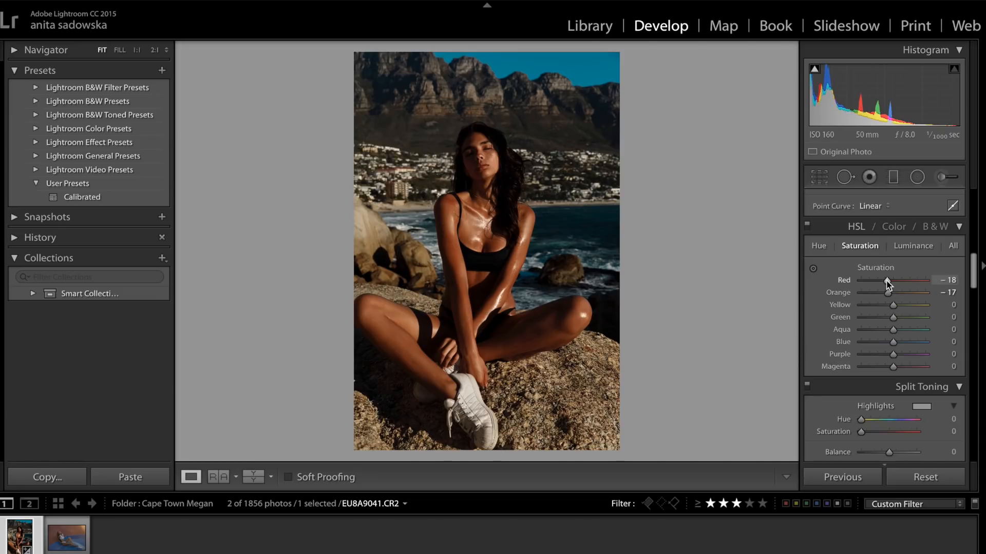
drag(886, 280, 892, 280)
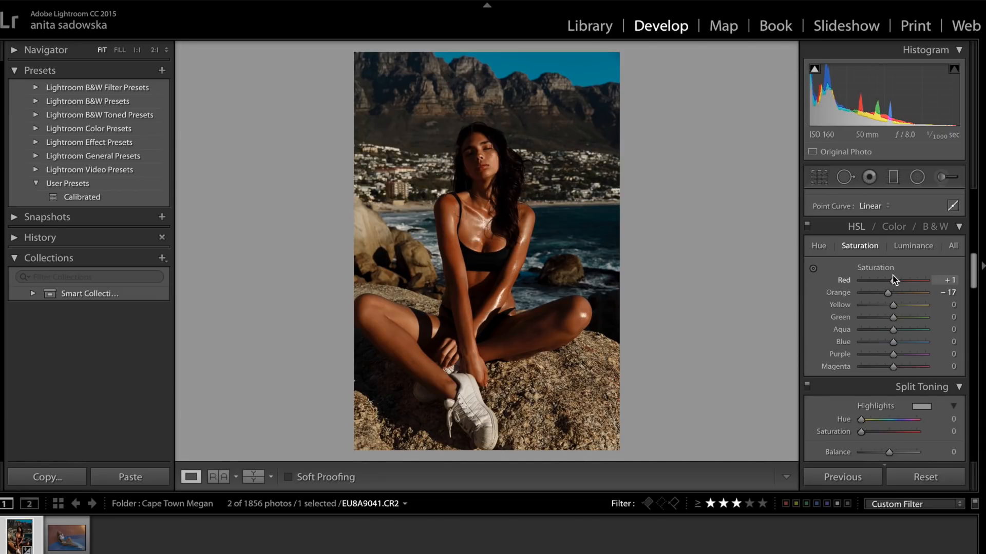
drag(901, 281, 887, 280)
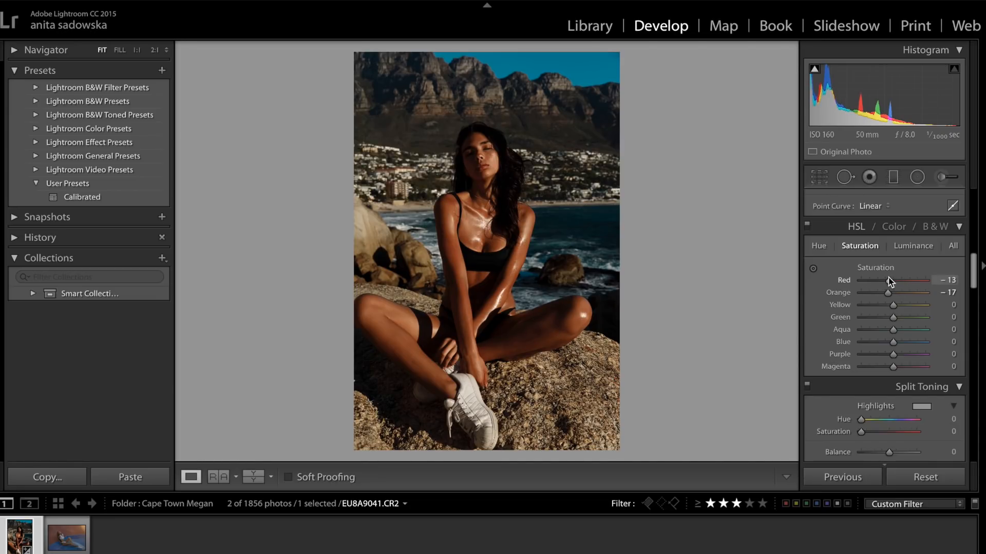
drag(871, 281, 891, 281)
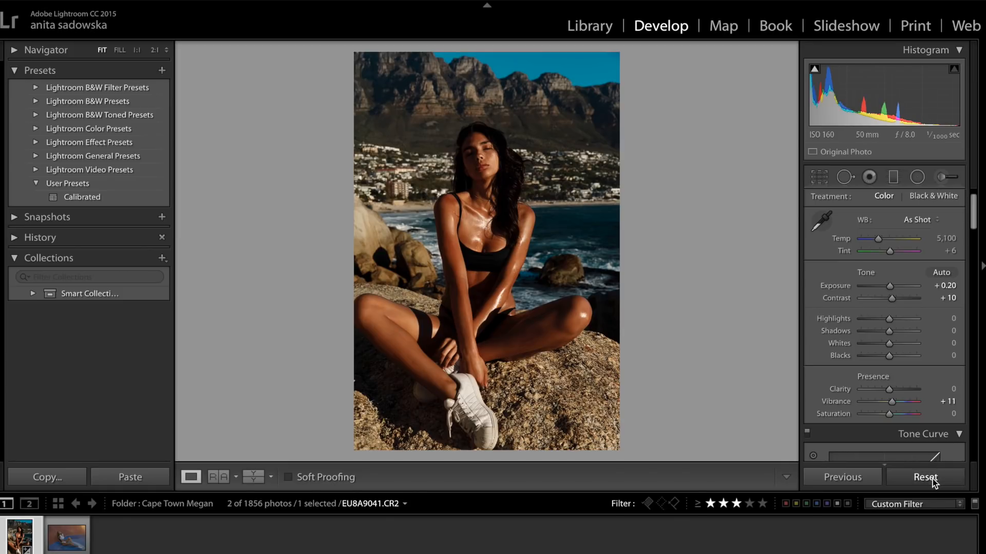
Undo the +11 vibrance boost and open the red-wall portrait from the filmstrip.
click(925, 477)
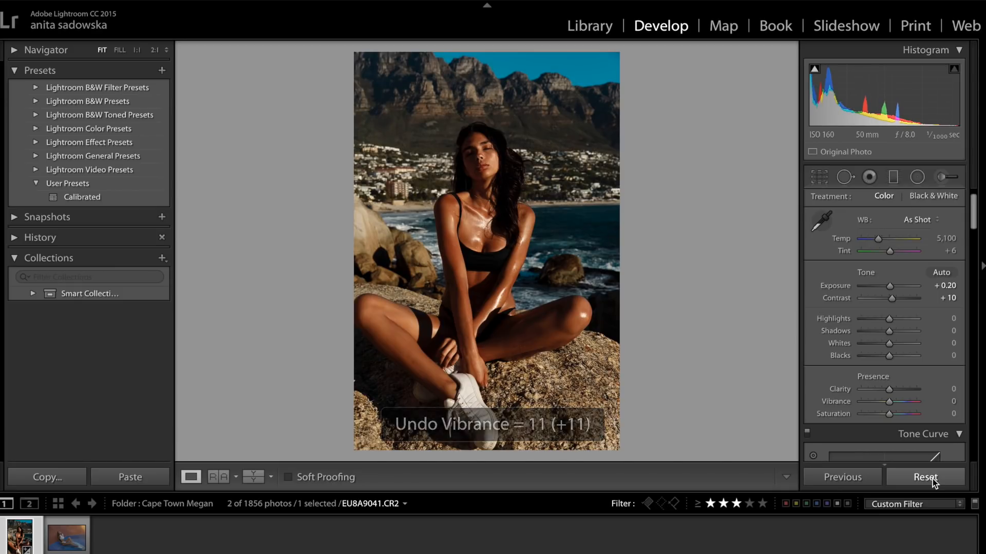
click(924, 477)
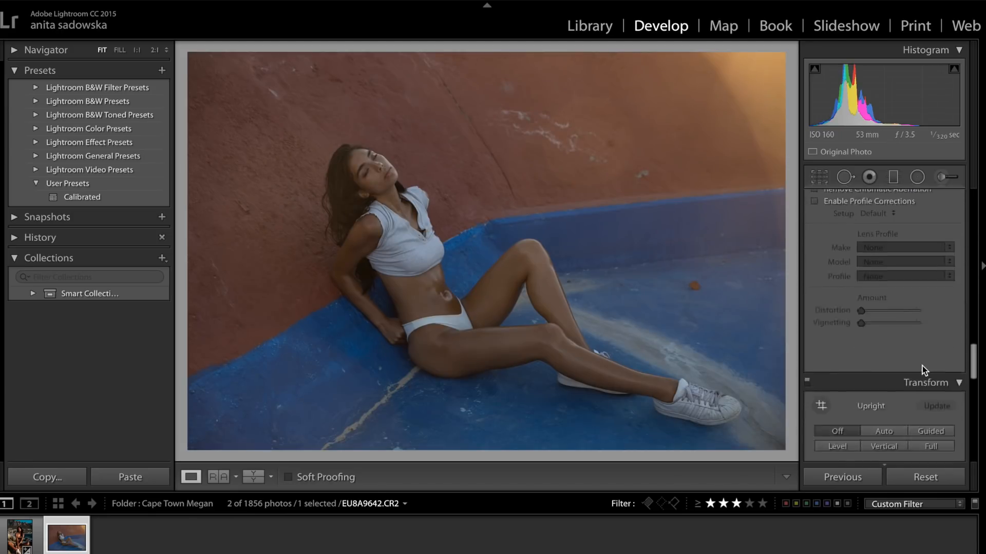
Set the red-wall portrait's calibration profile to Camera Standard for richer colours.
click(815, 246)
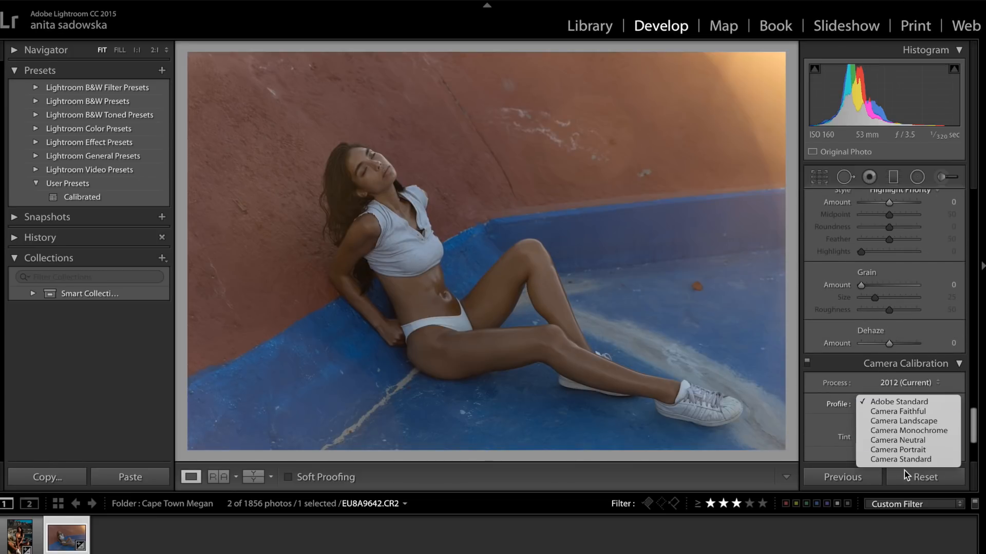
click(900, 460)
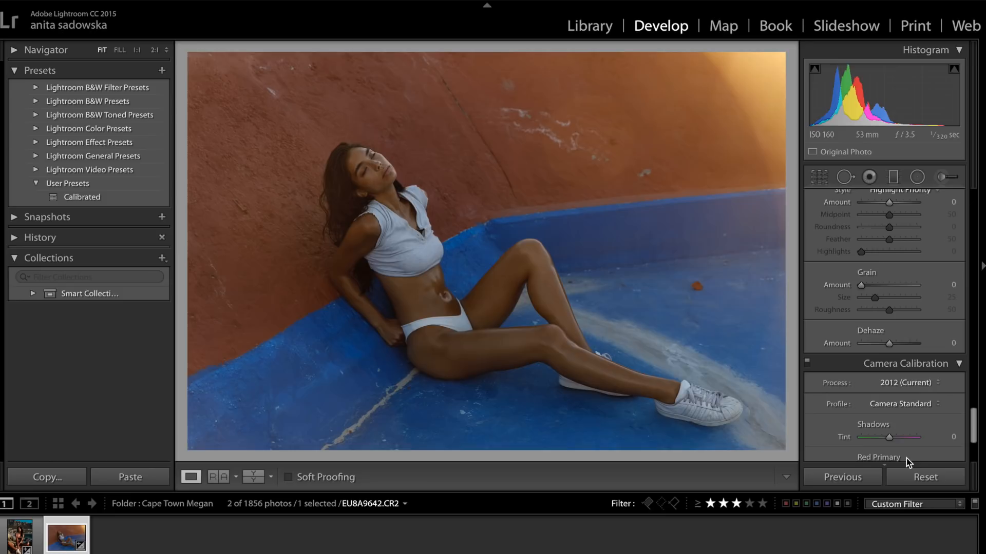
mouse_move(873, 385)
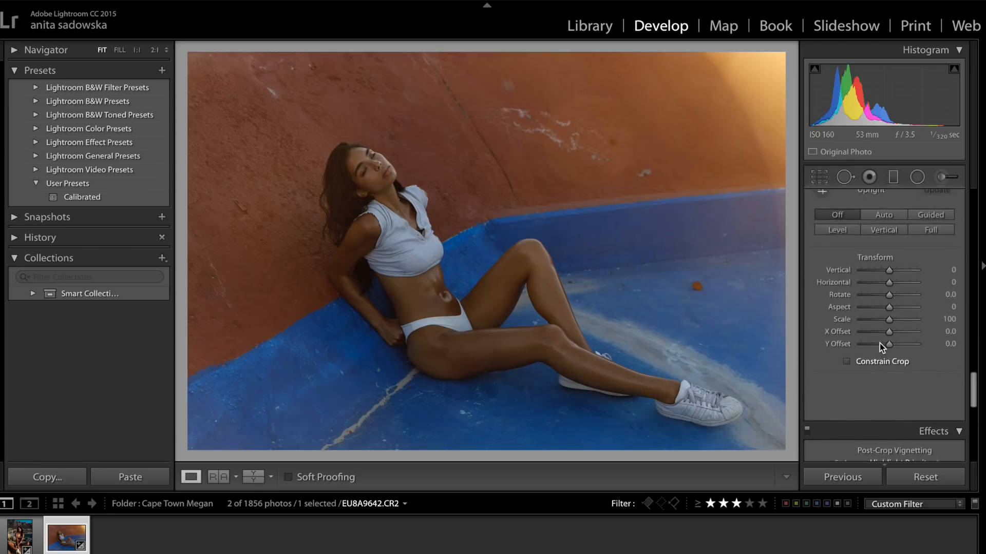
scroll(down, 3)
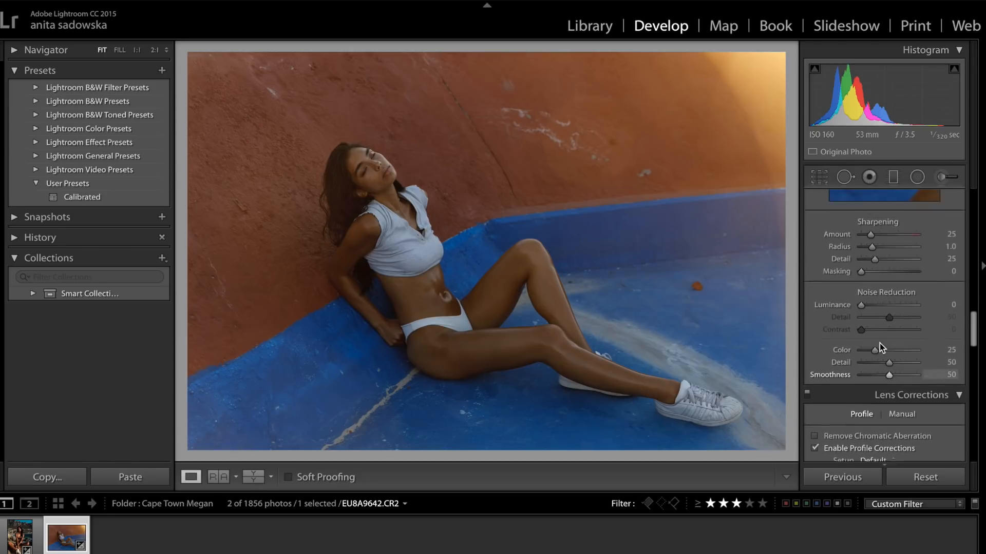
Shift the HSL Orange hue to about -20.
scroll(down, 3)
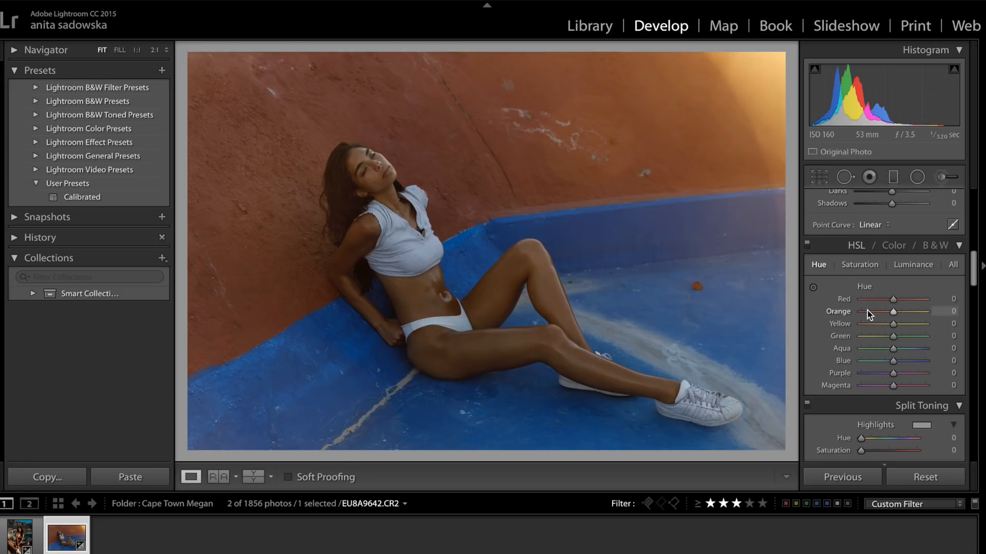
mouse_move(889, 308)
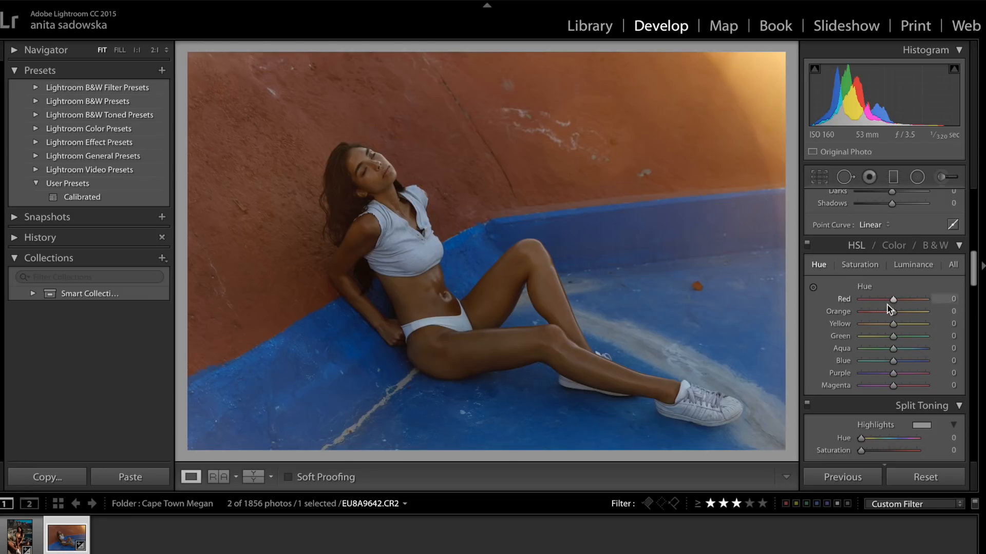
drag(892, 311, 883, 311)
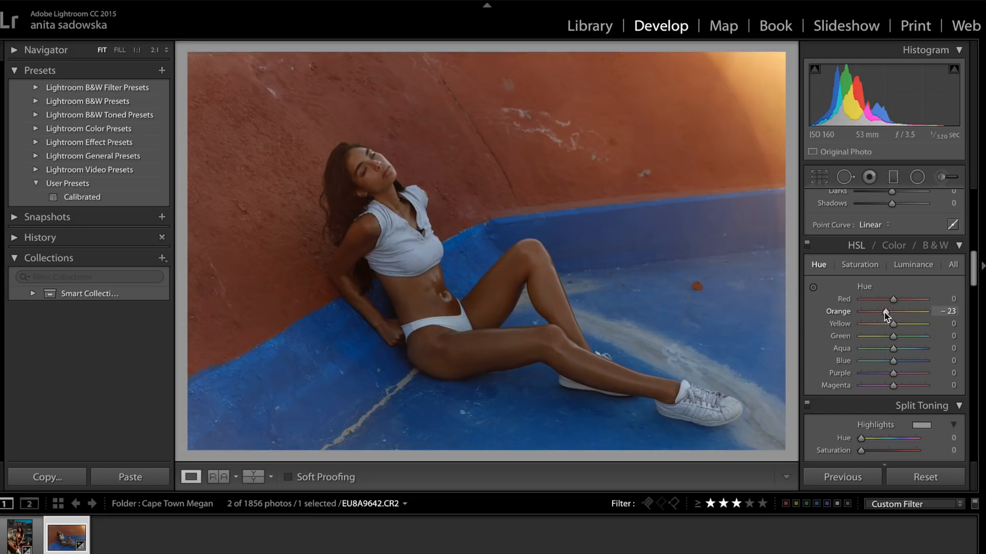
drag(885, 311, 880, 311)
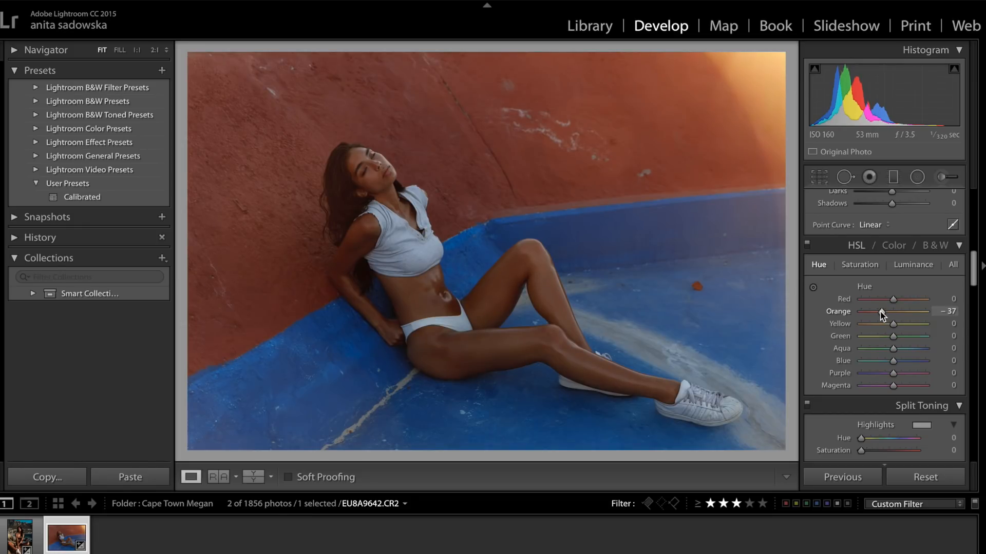
drag(878, 311, 886, 311)
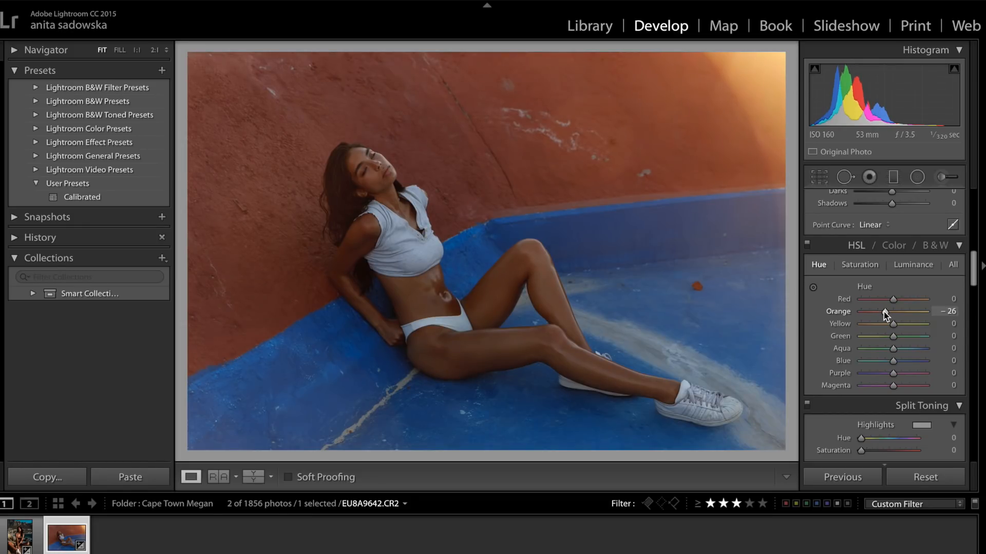
drag(883, 311, 894, 311)
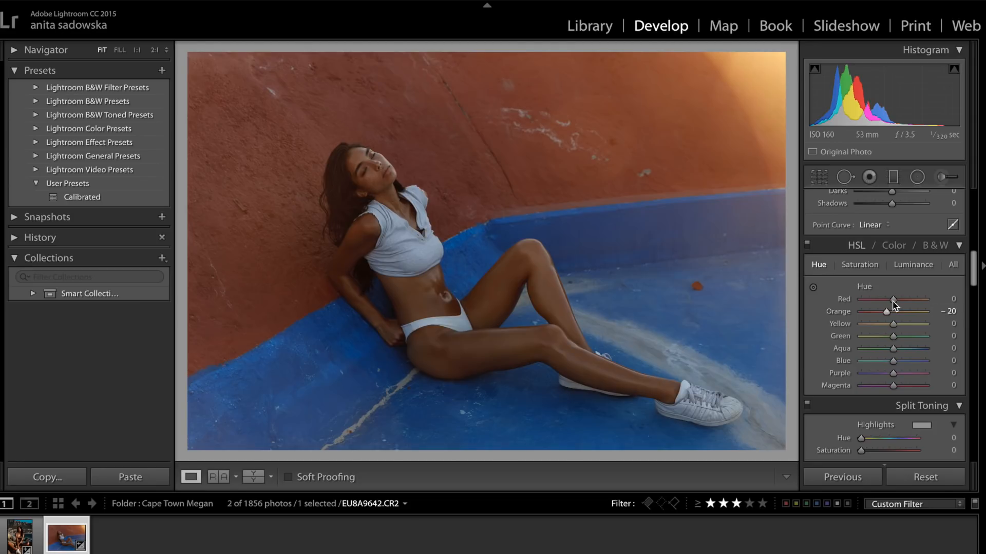
Settle the Red hue at -11 after trying a stronger shift.
drag(891, 298, 921, 299)
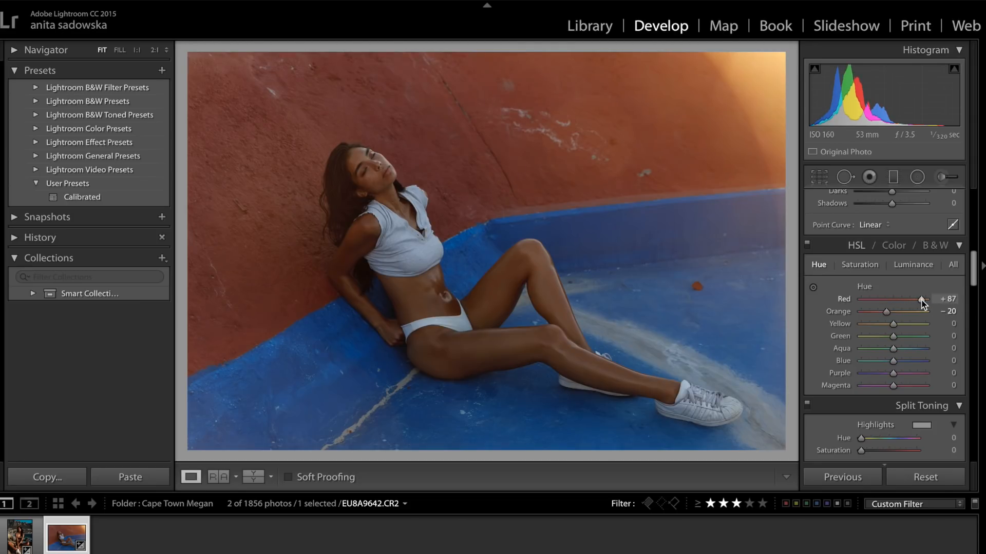
drag(920, 299, 898, 298)
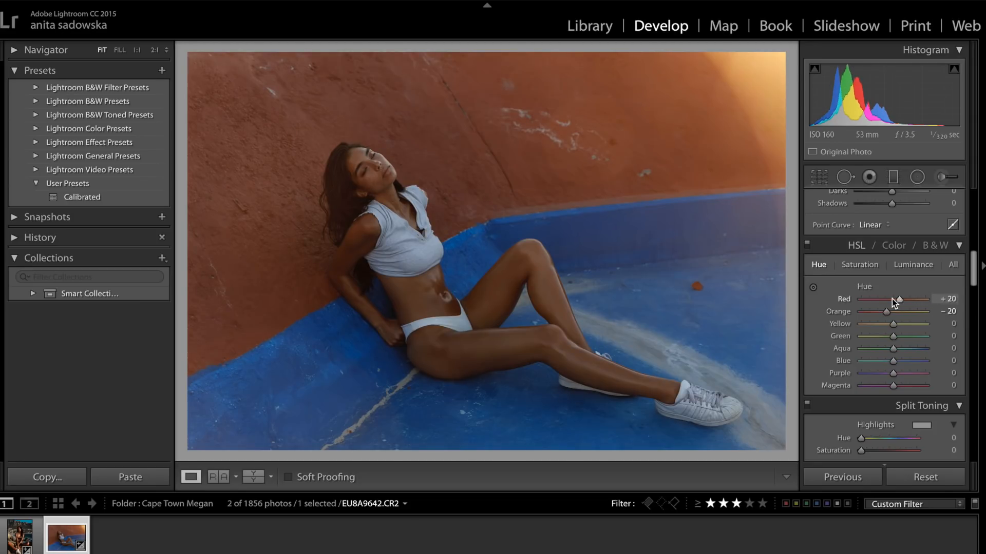
drag(899, 299, 886, 299)
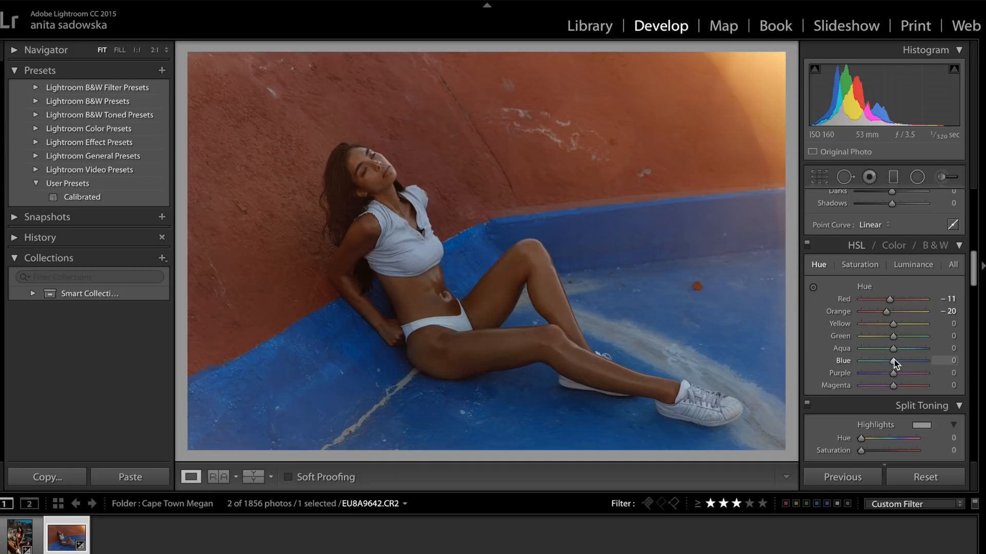
Shift the Blue hue to about -51, turning the ledge turquoise.
drag(921, 361, 885, 360)
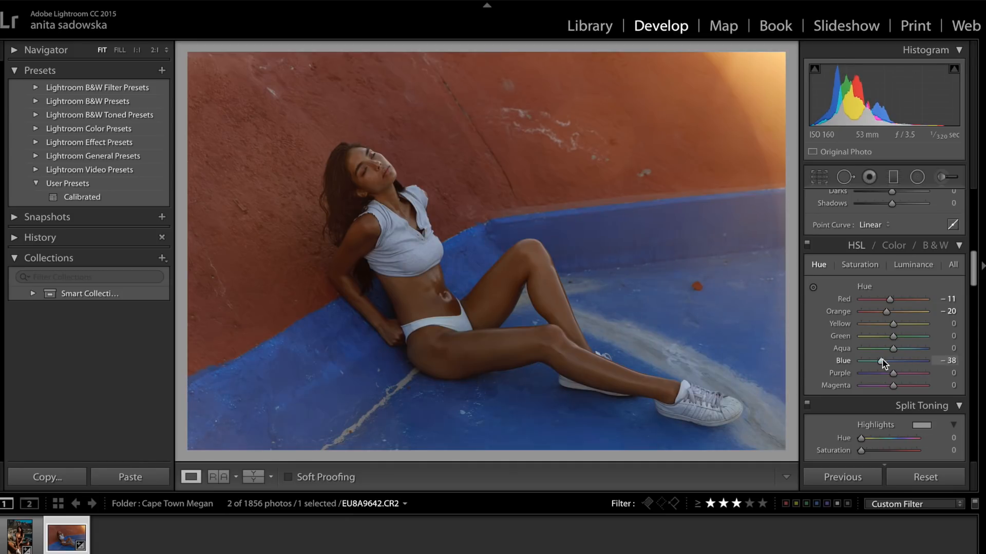
drag(892, 360, 876, 360)
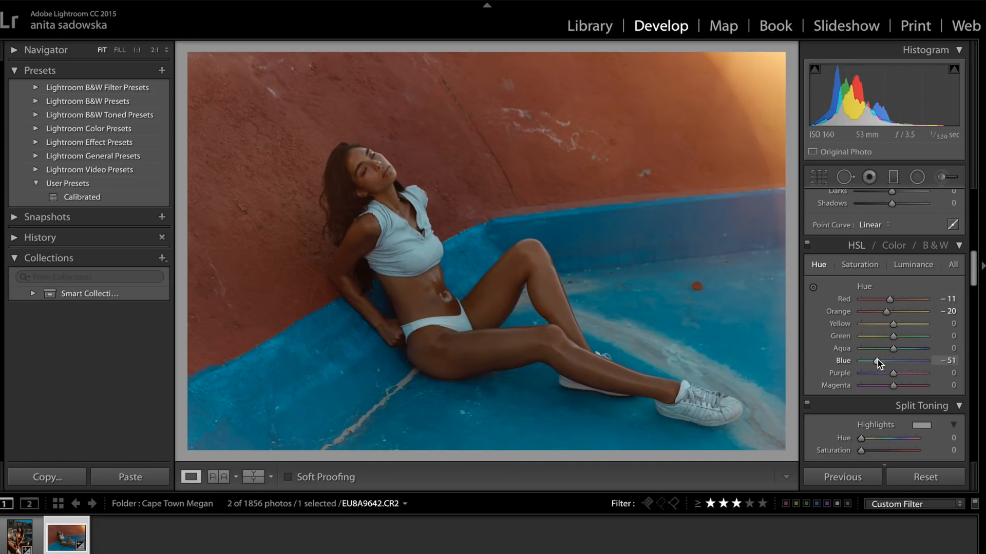
drag(870, 361, 880, 361)
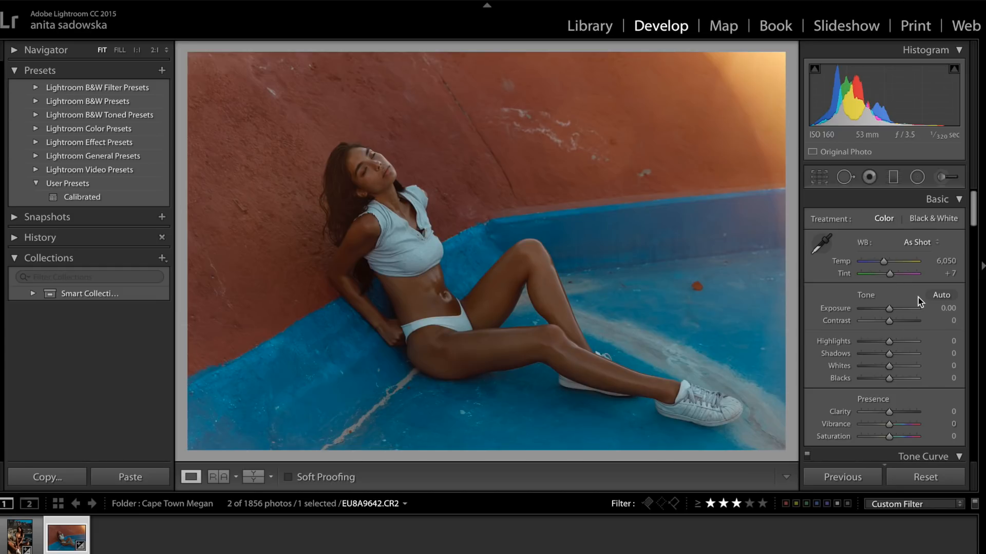
mouse_move(904, 325)
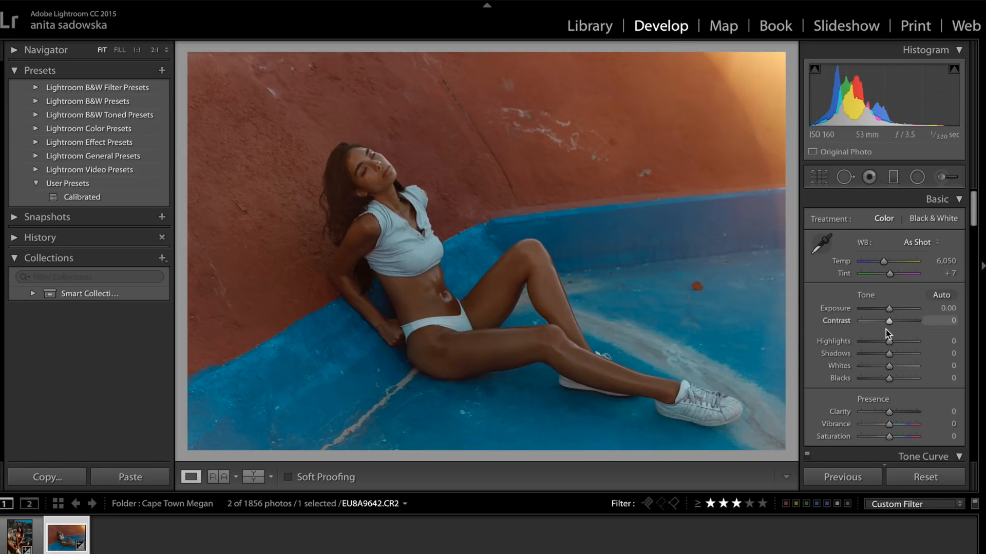
Raise the Basic panel Contrast to +42.
drag(889, 321, 894, 320)
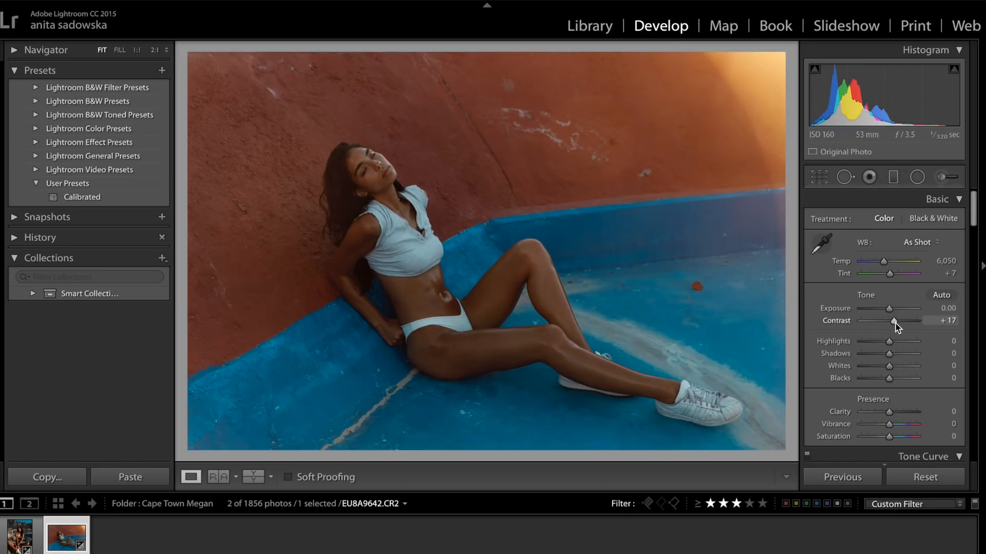
drag(891, 320, 902, 320)
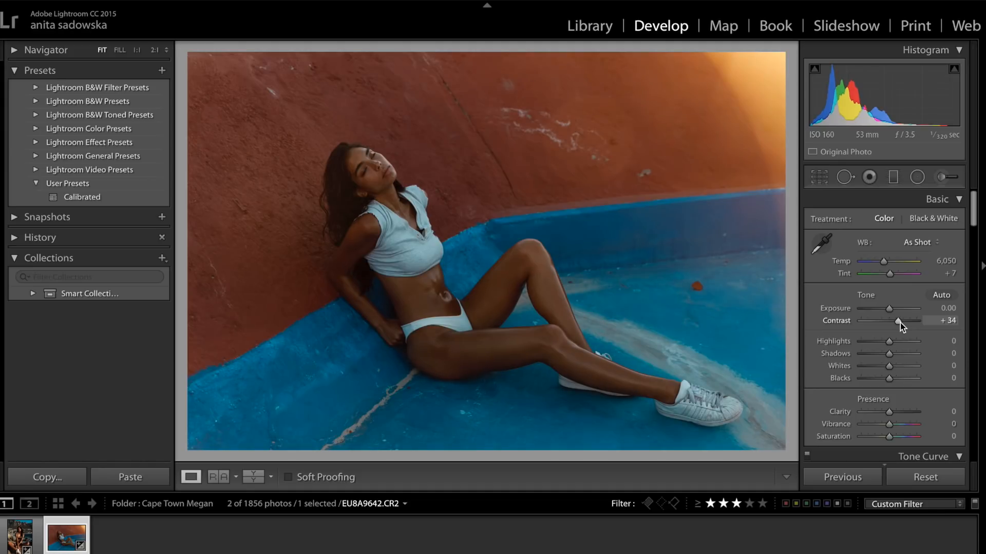
drag(899, 321, 903, 320)
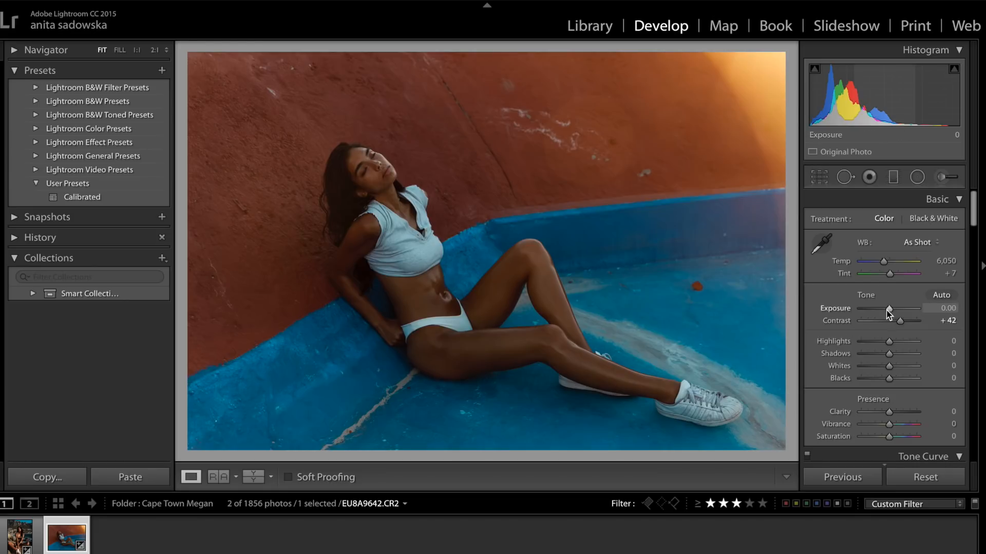
Nudge the Exposure back near neutral, around 0.05.
drag(886, 308, 895, 308)
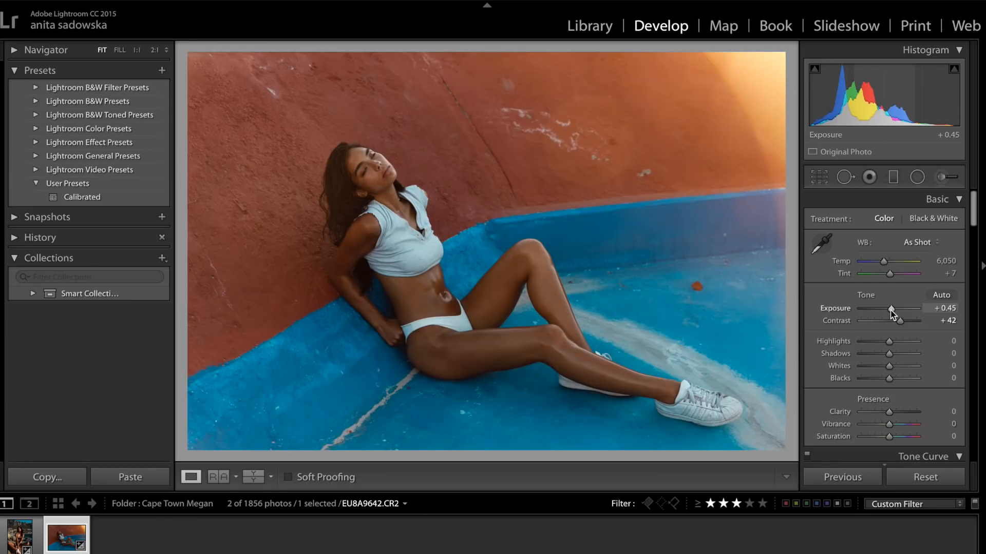
drag(891, 308, 886, 308)
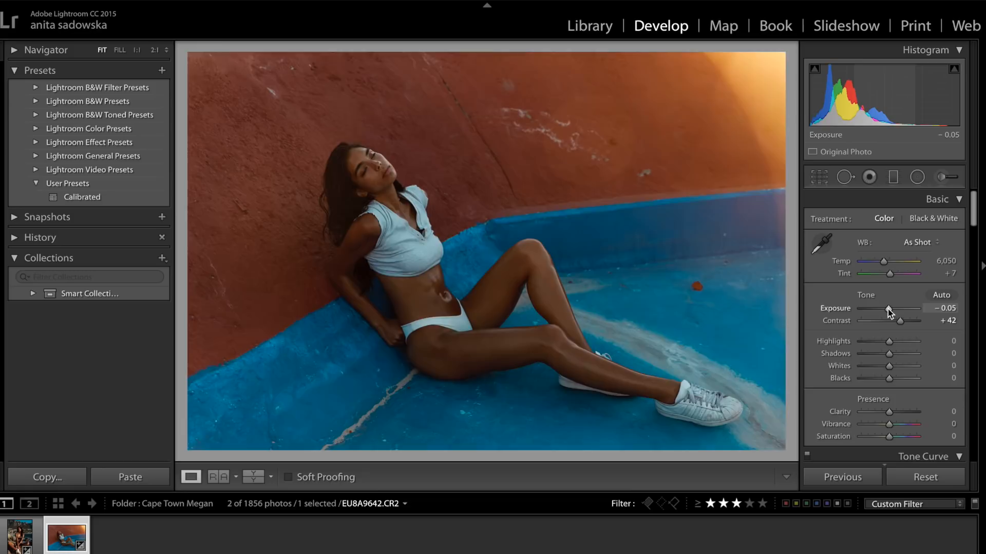
drag(888, 308, 894, 308)
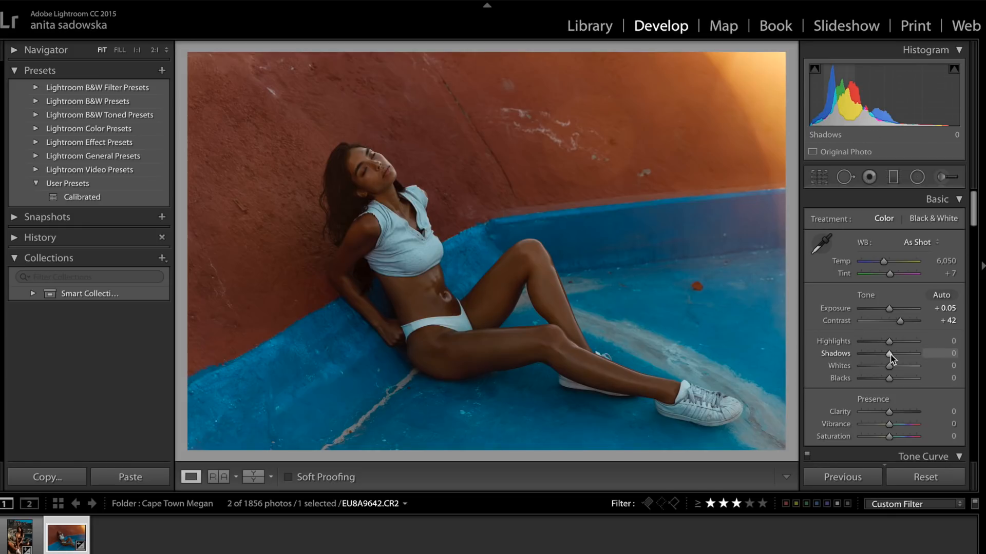
Deepen the Shadows to about -18.
drag(888, 353, 892, 353)
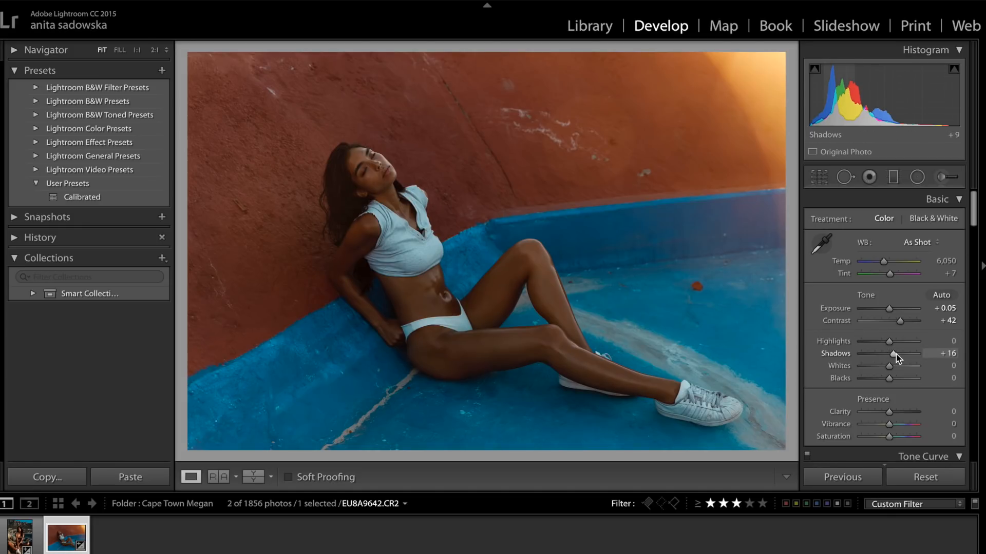
drag(899, 353, 879, 353)
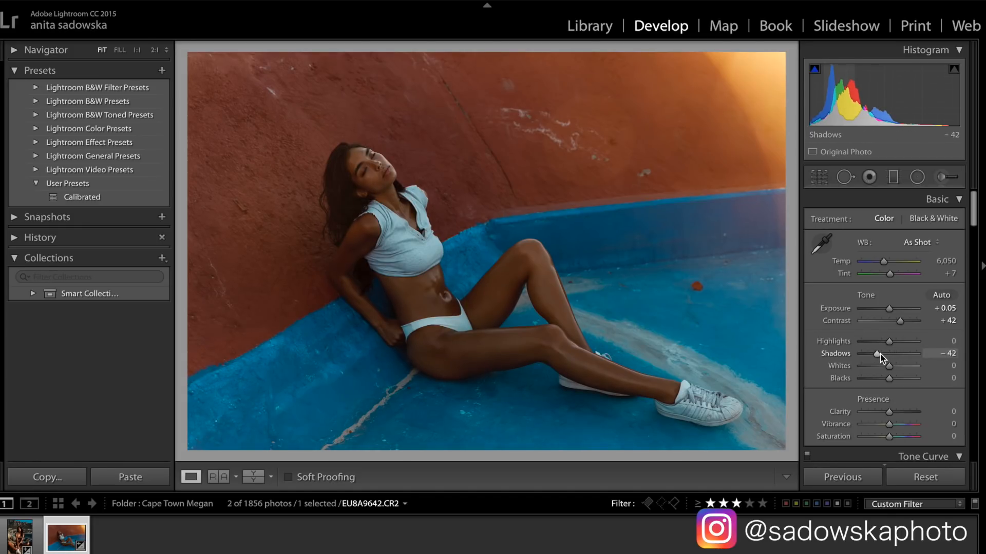
drag(879, 356, 889, 356)
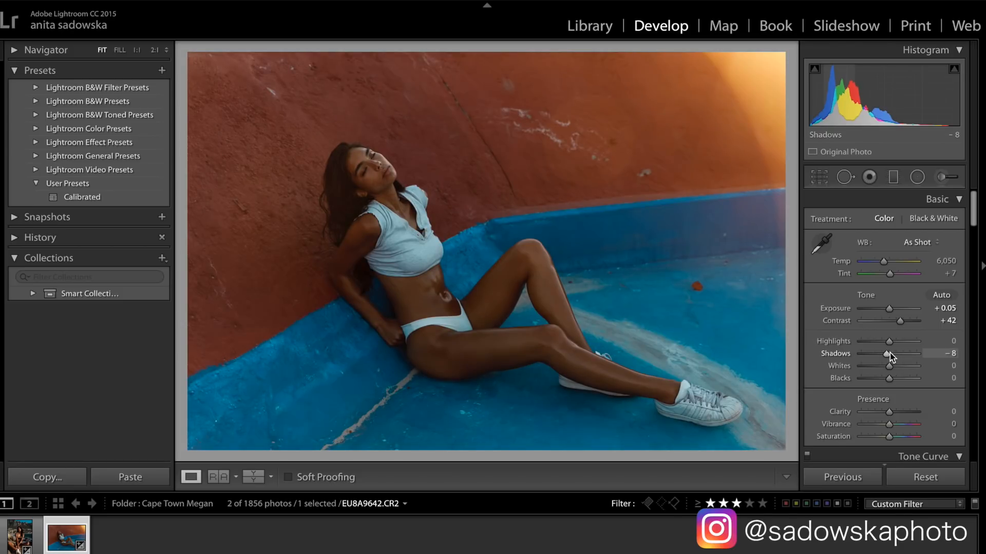
drag(888, 353, 880, 354)
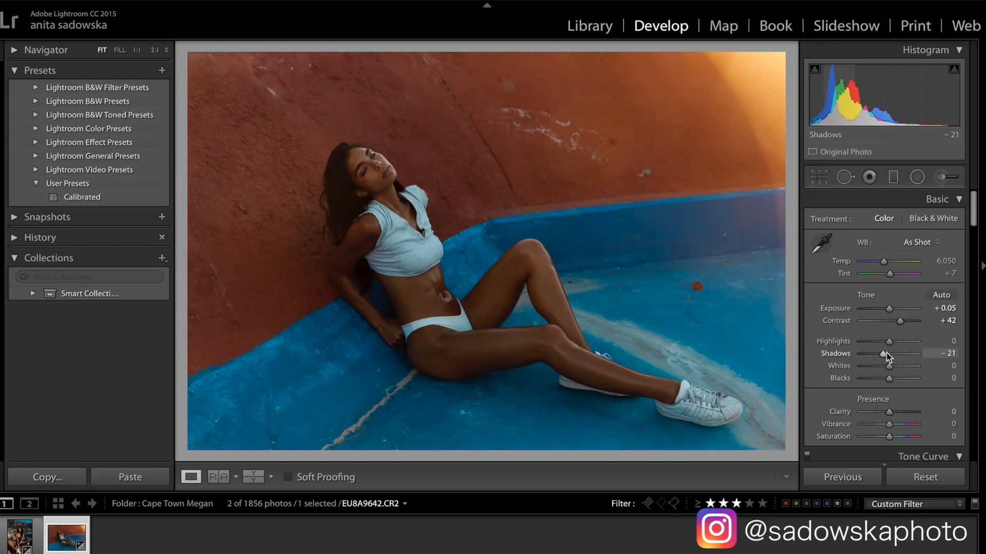
drag(870, 340, 883, 341)
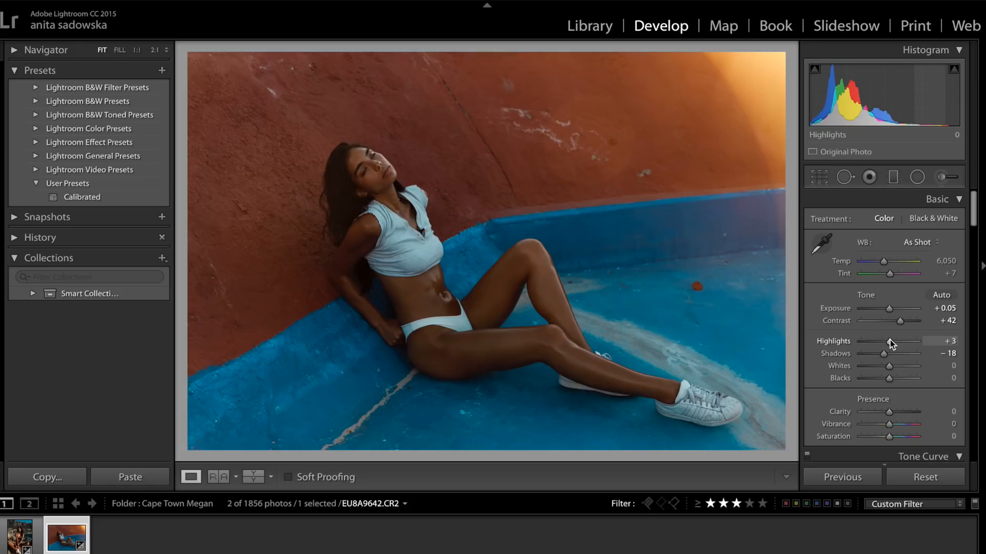
Brighten the Highlights to +73, settling after trying stronger values.
drag(886, 341, 903, 341)
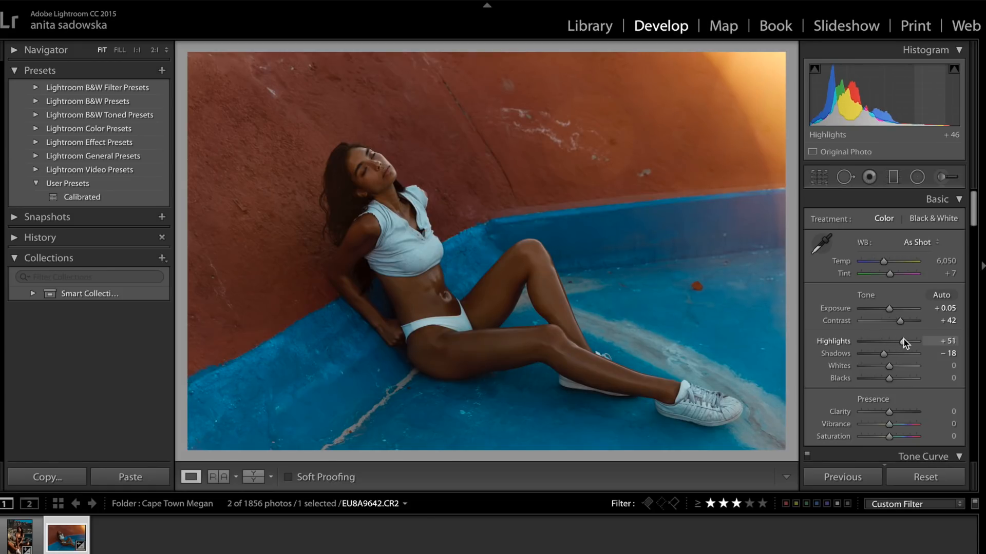
drag(904, 341, 894, 341)
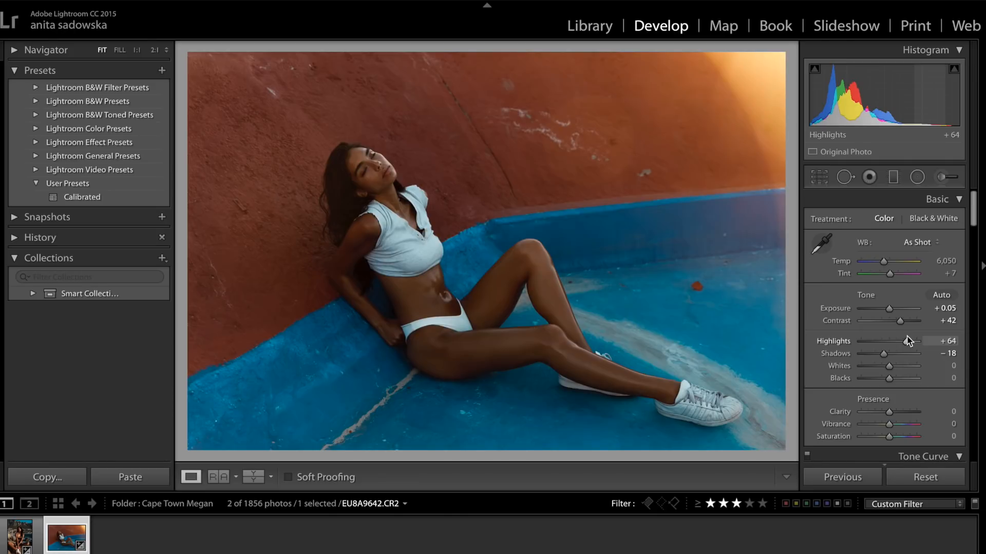
drag(888, 341, 892, 341)
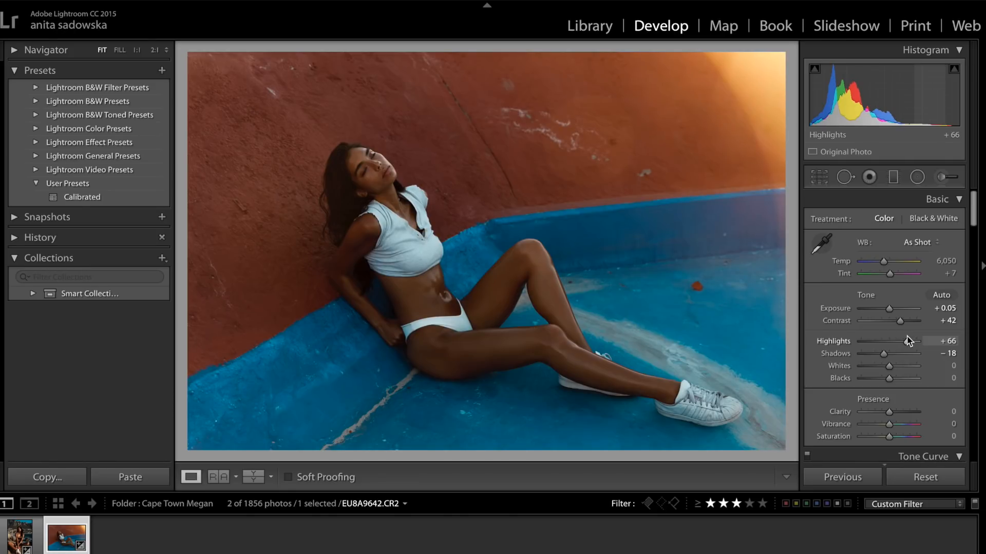
drag(889, 341, 885, 341)
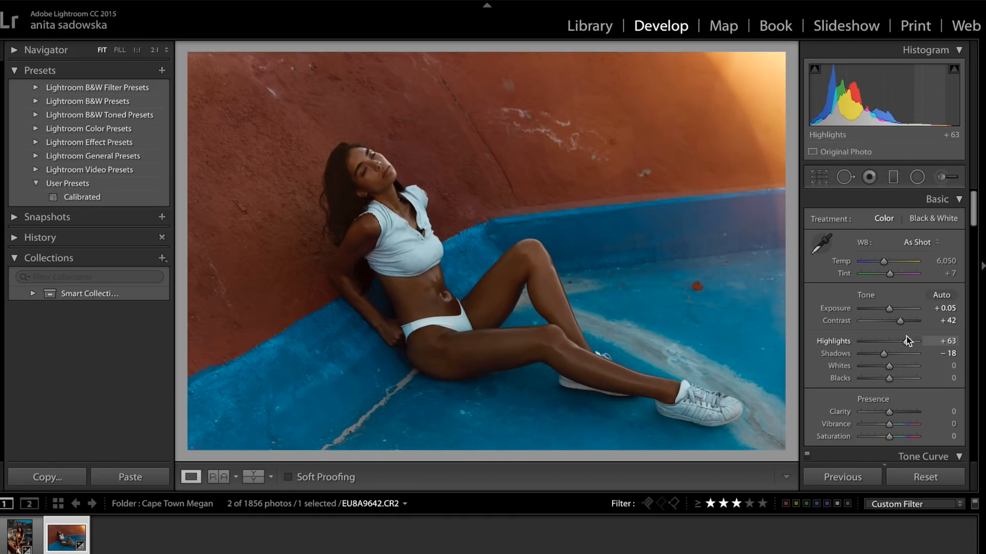
drag(879, 341, 896, 341)
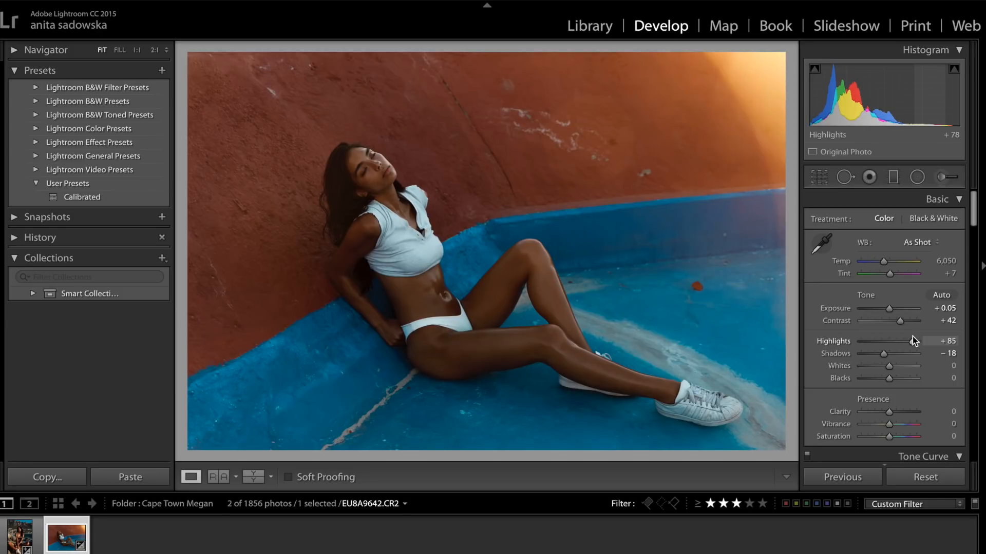
drag(936, 341, 918, 341)
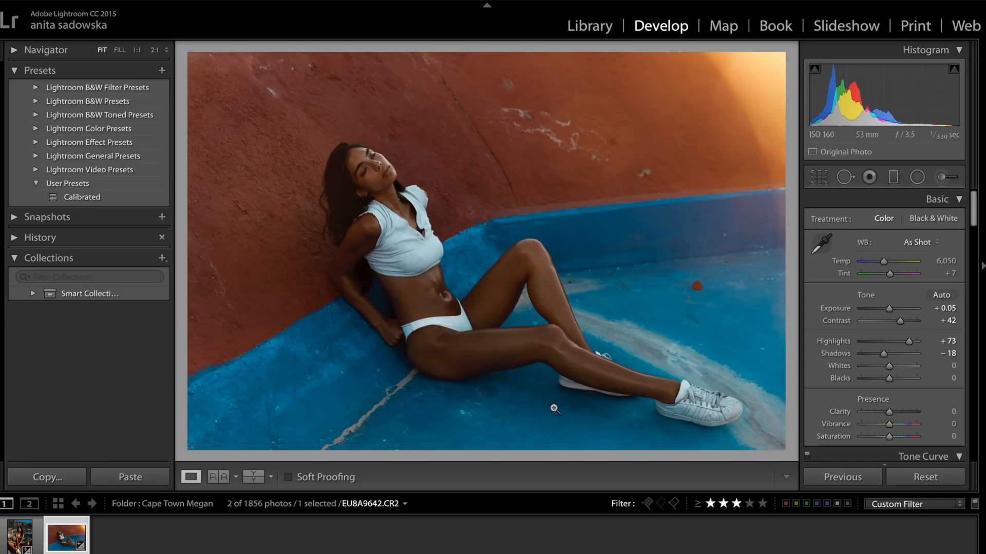
mouse_move(403, 261)
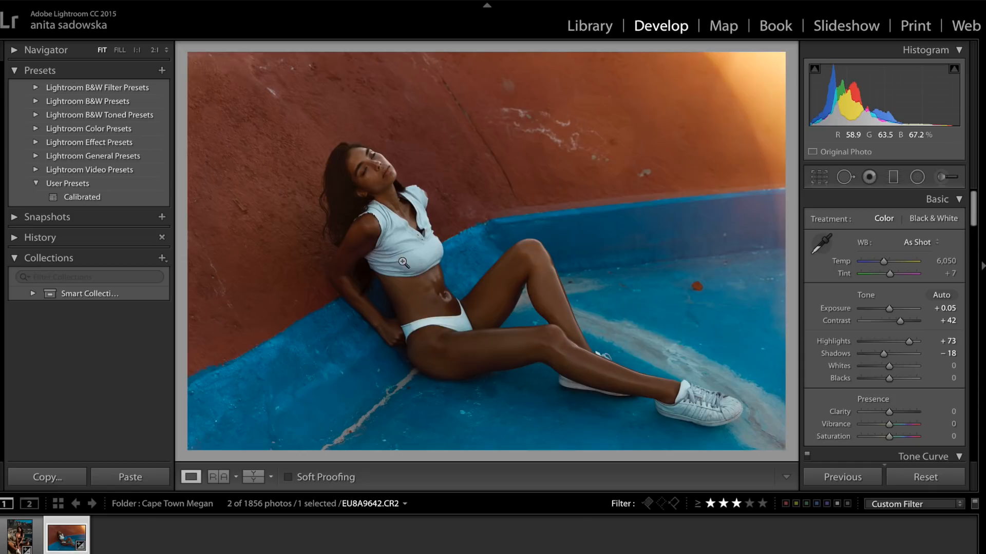
mouse_move(605, 189)
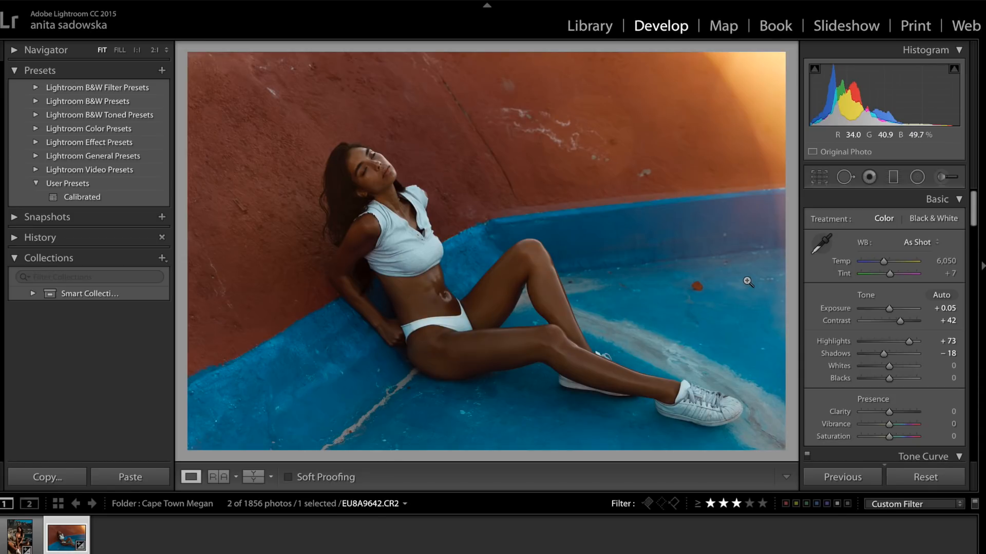
drag(889, 378, 886, 377)
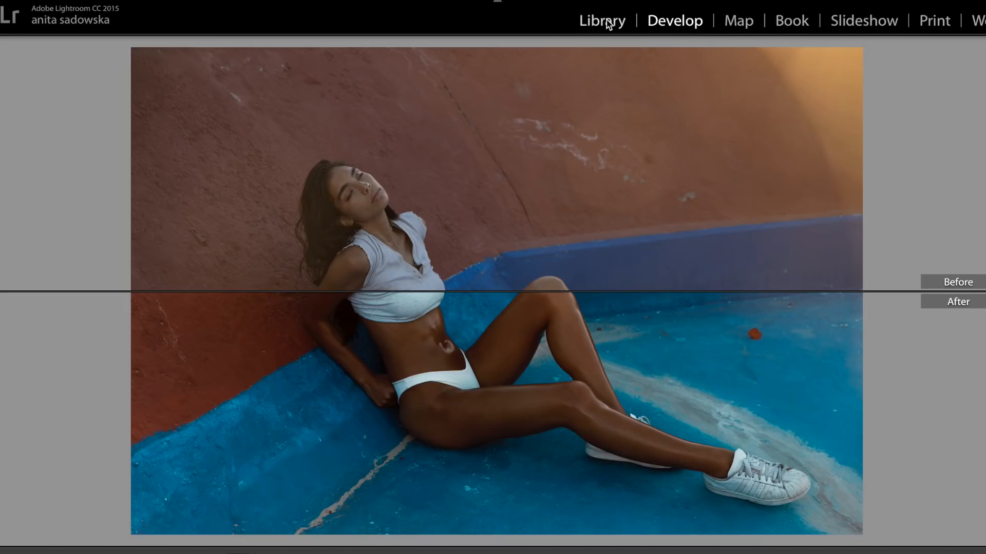
mouse_move(217, 491)
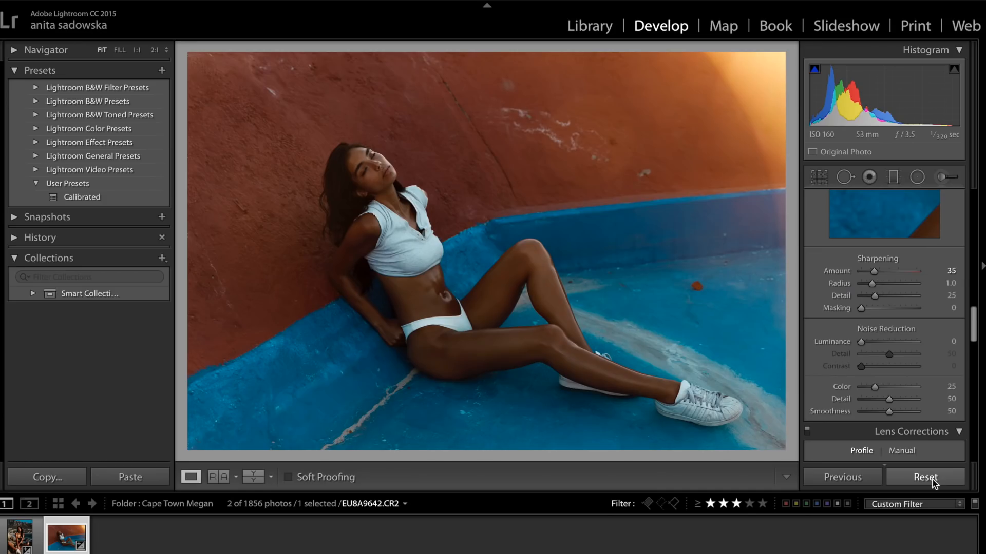
click(925, 477)
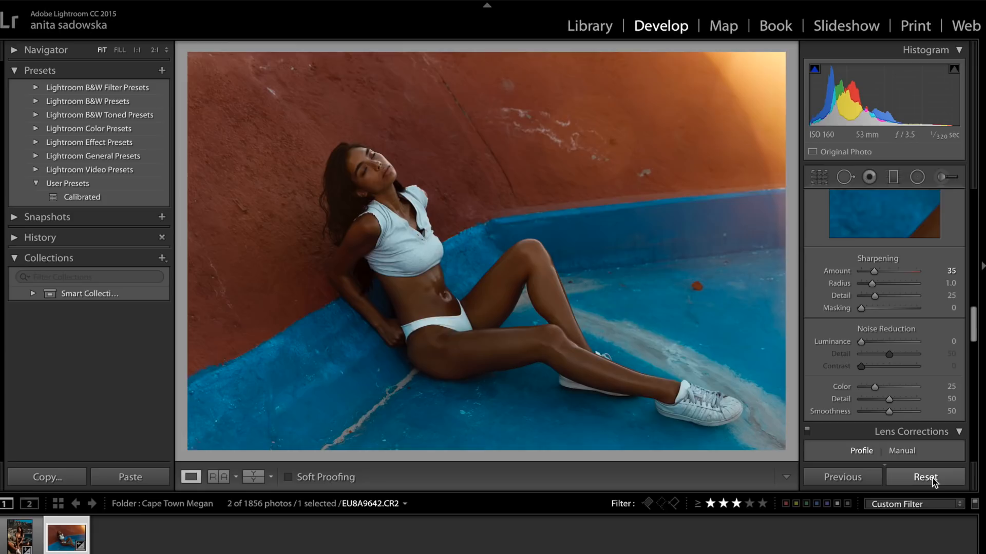
click(925, 478)
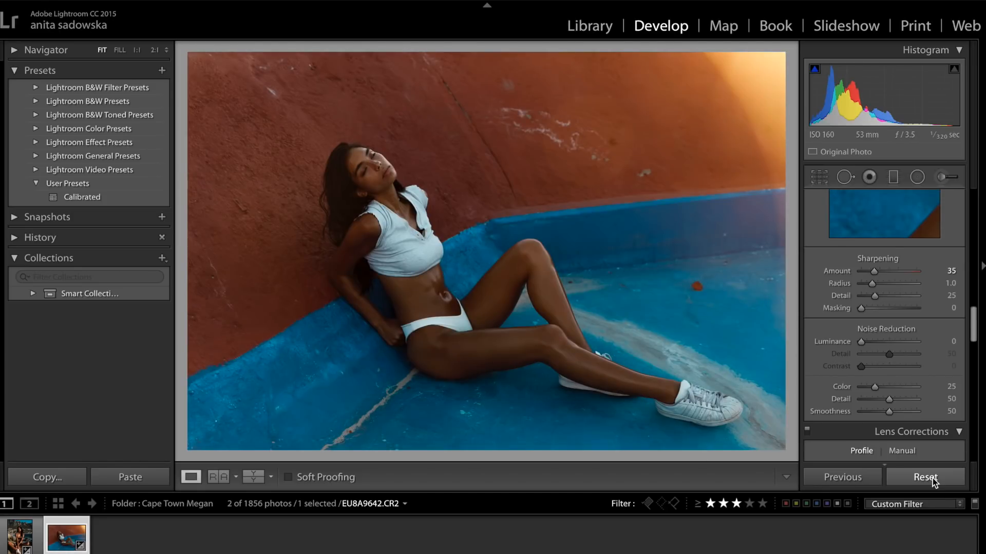
click(925, 477)
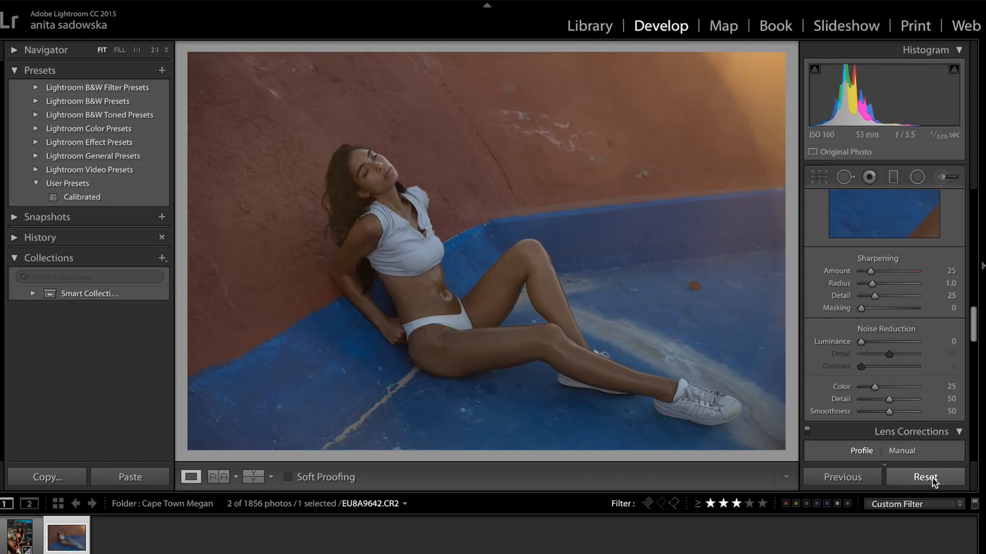
click(924, 477)
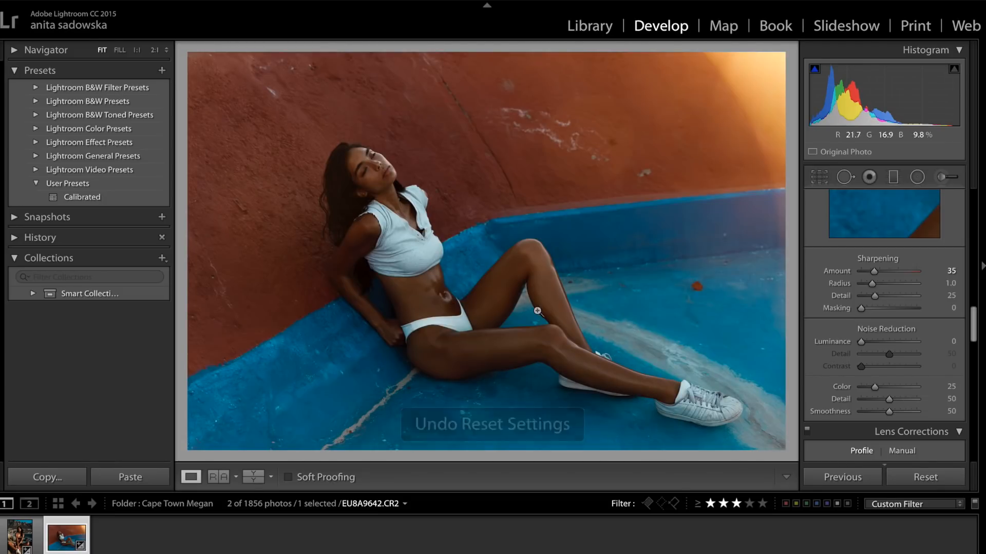
mouse_move(539, 371)
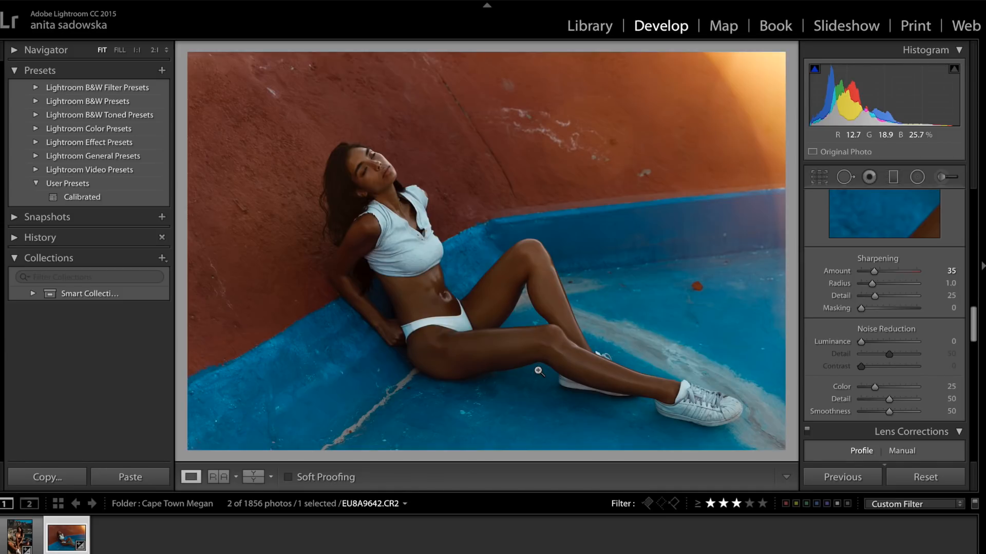
mouse_move(537, 373)
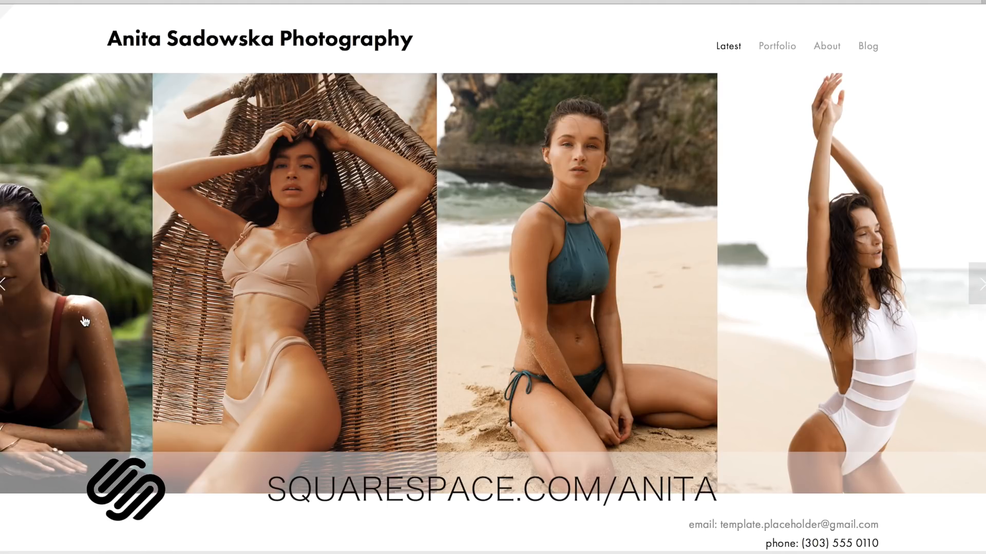
Open the Squarespace Design > Template settings and scroll the Jasper gallery page preview.
click(6, 283)
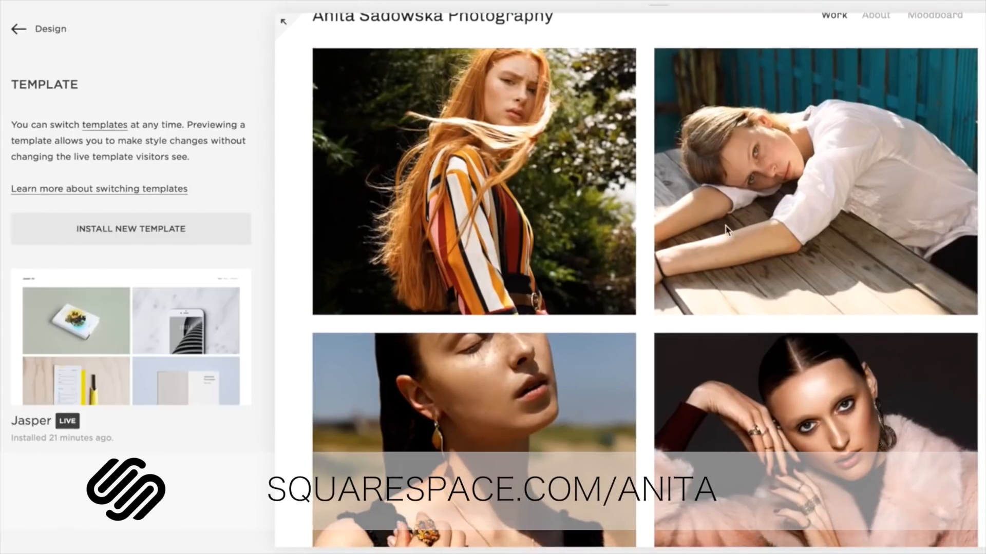
mouse_move(815, 189)
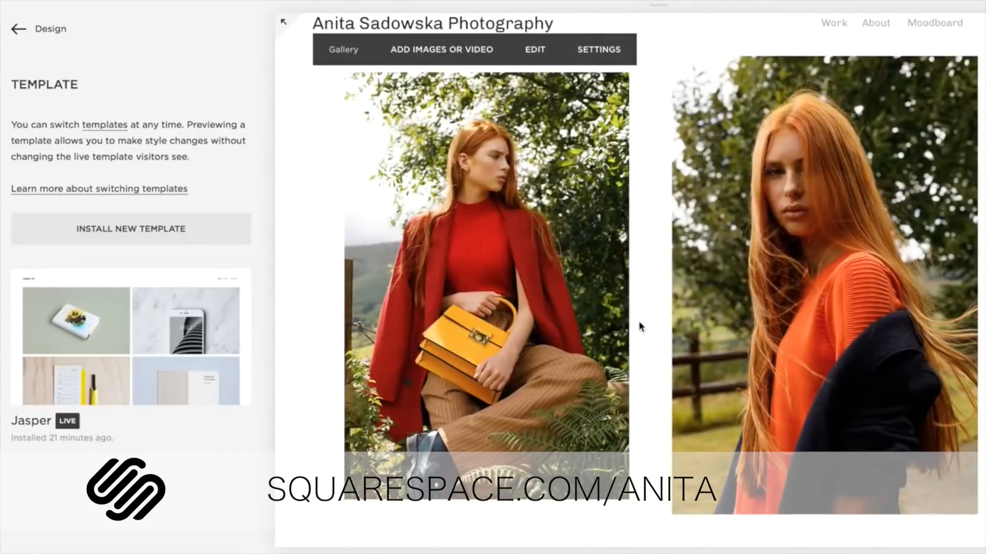
scroll(down, 3)
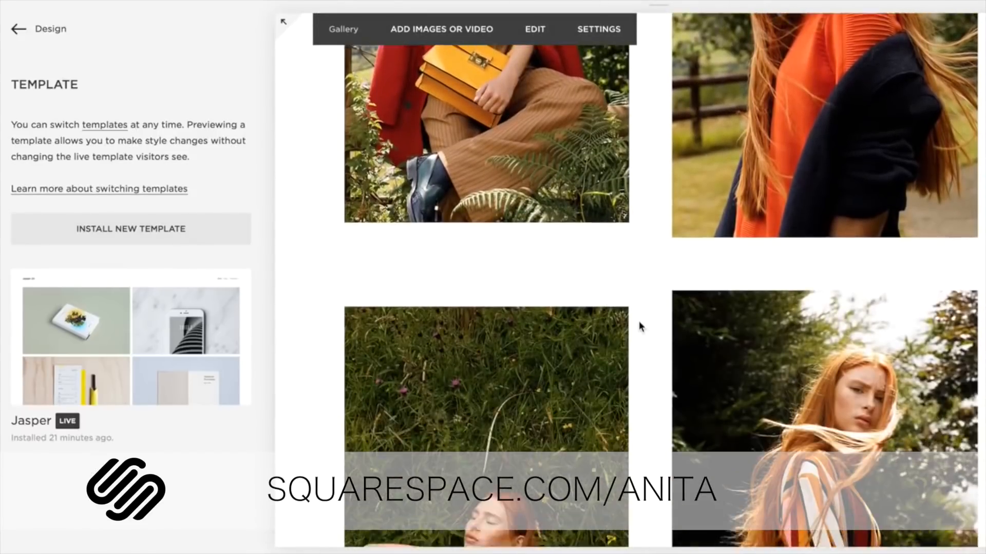